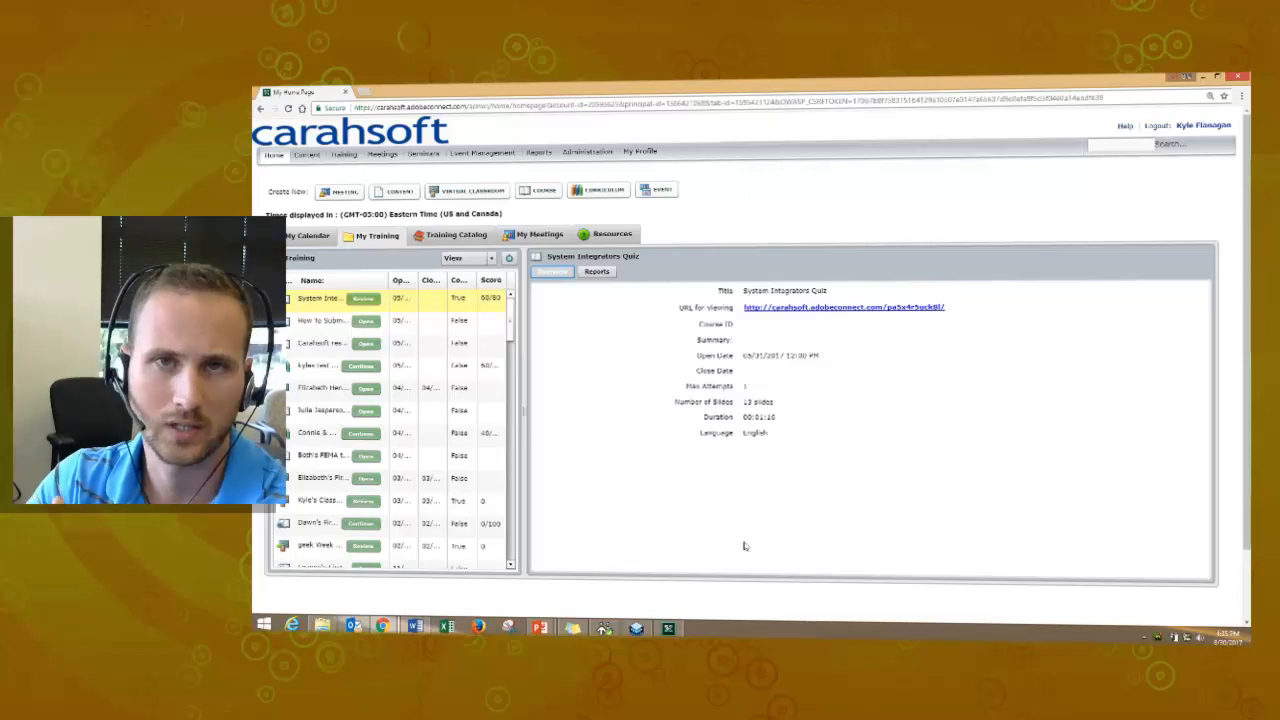
- Go to My Meetings and start a new meeting room
{"action": "left_click", "coordinate": [1205, 77]}
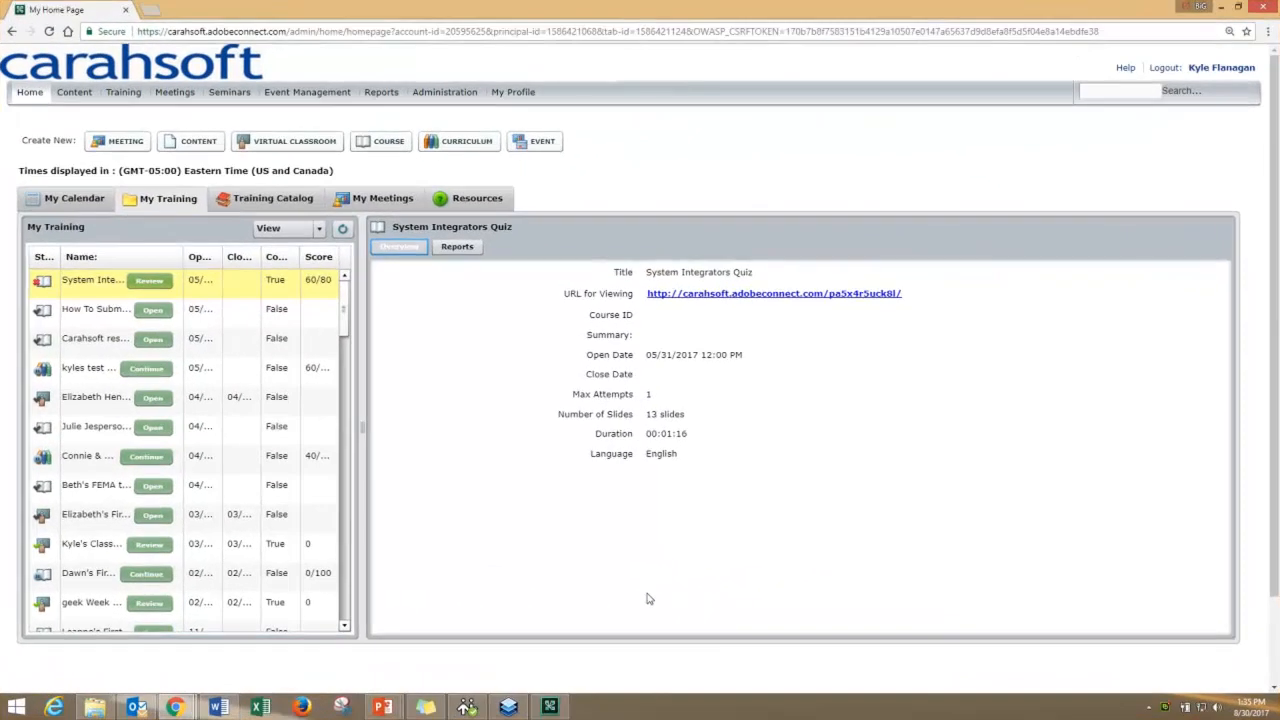
{"action": "left_click", "coordinate": [95, 309]}
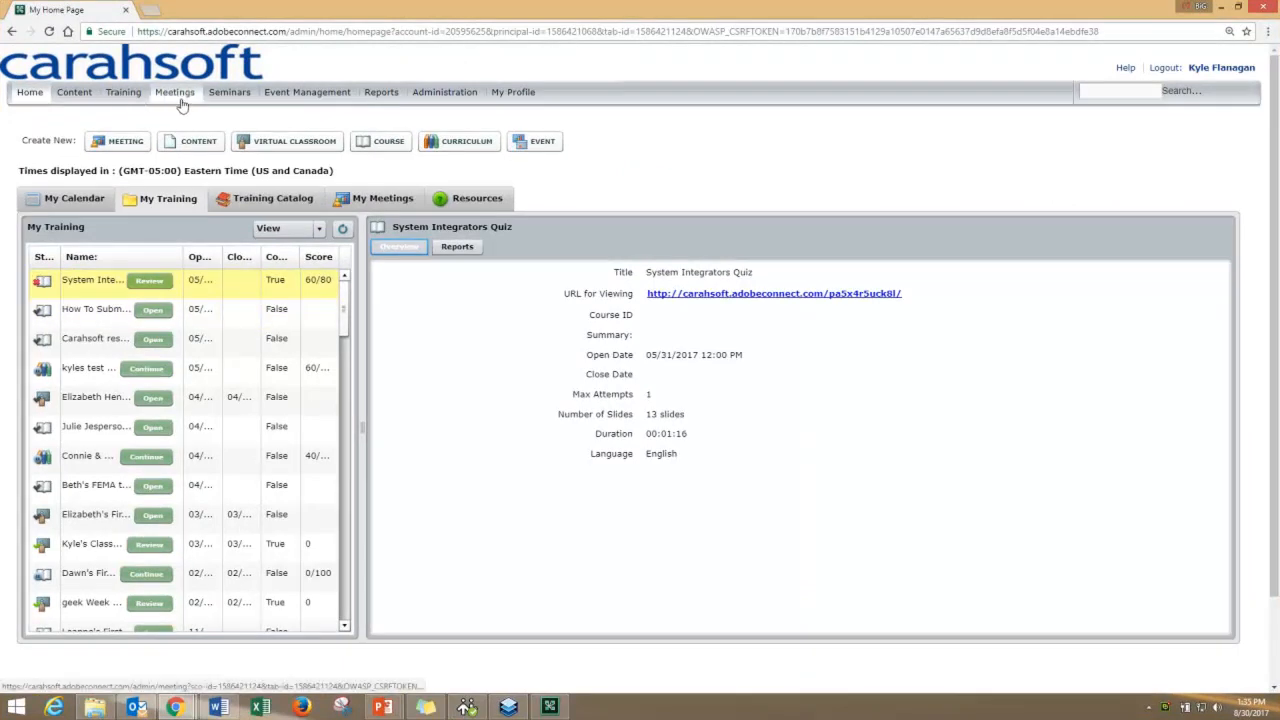
{"action": "left_click", "coordinate": [174, 92]}
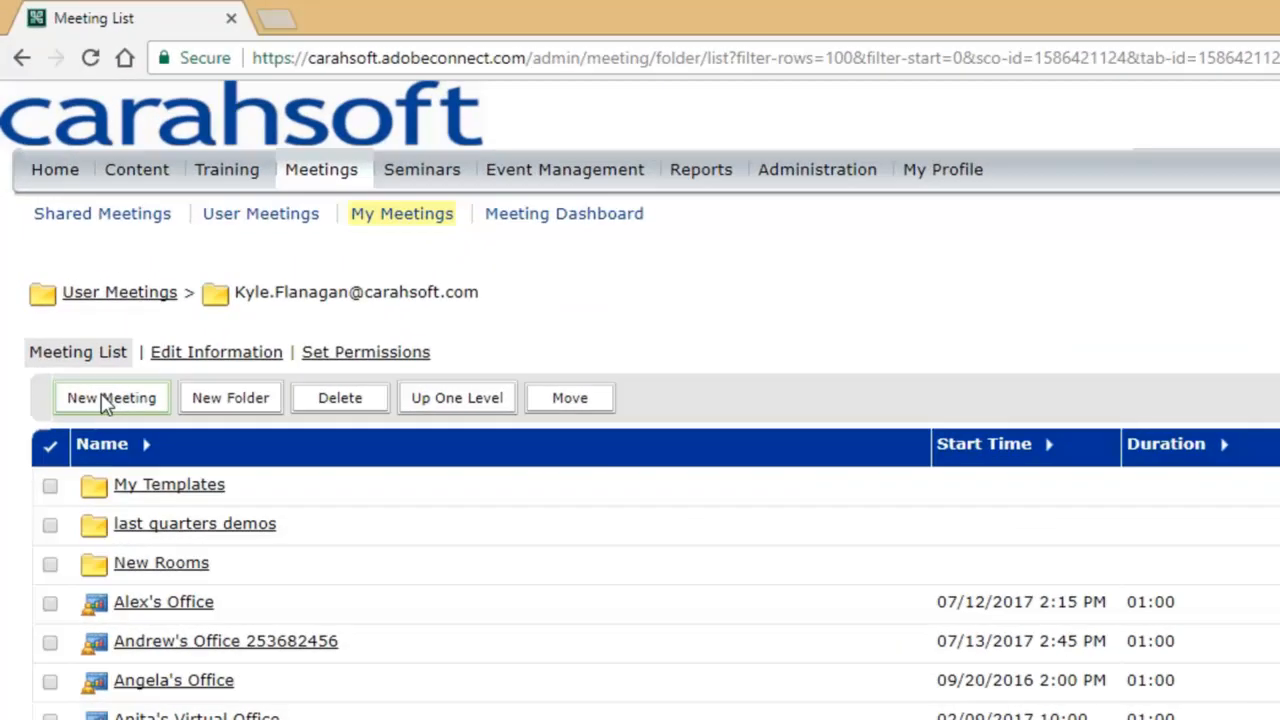
{"action": "left_click", "coordinate": [111, 397]}
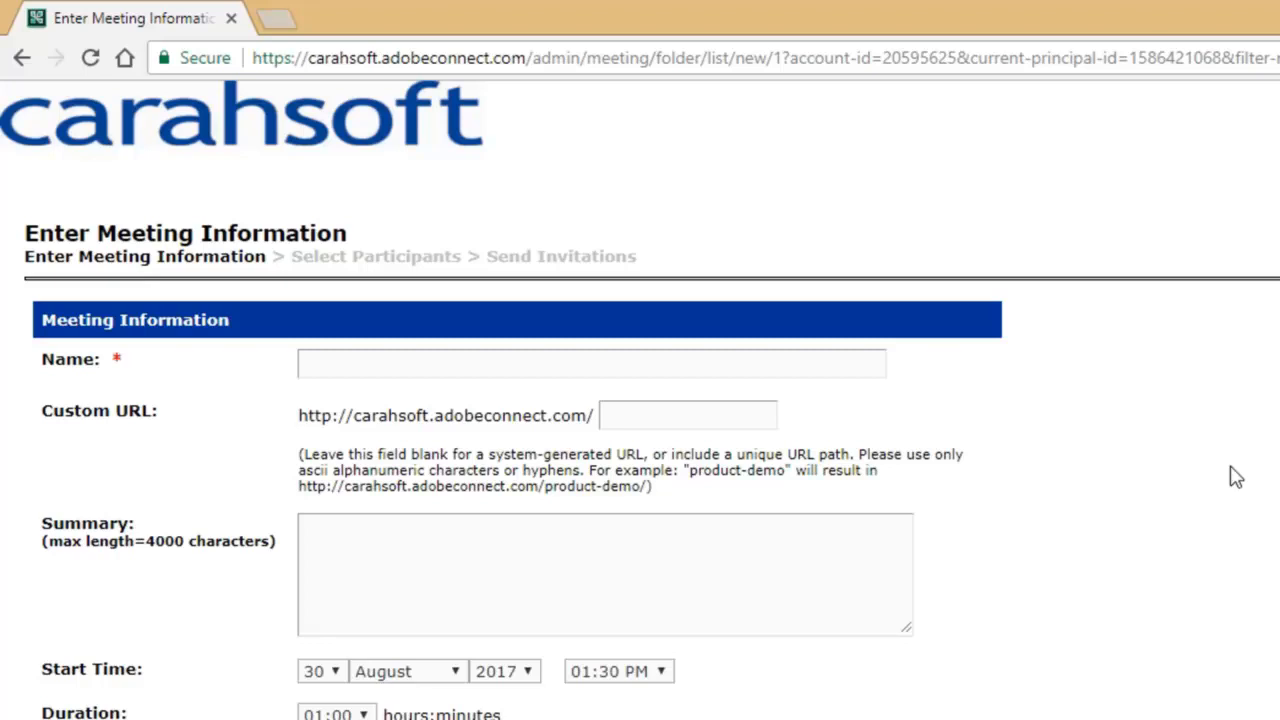
- Enter 'Kyle's Office2' as the new meeting's name
{"action": "left_click", "coordinate": [590, 363]}
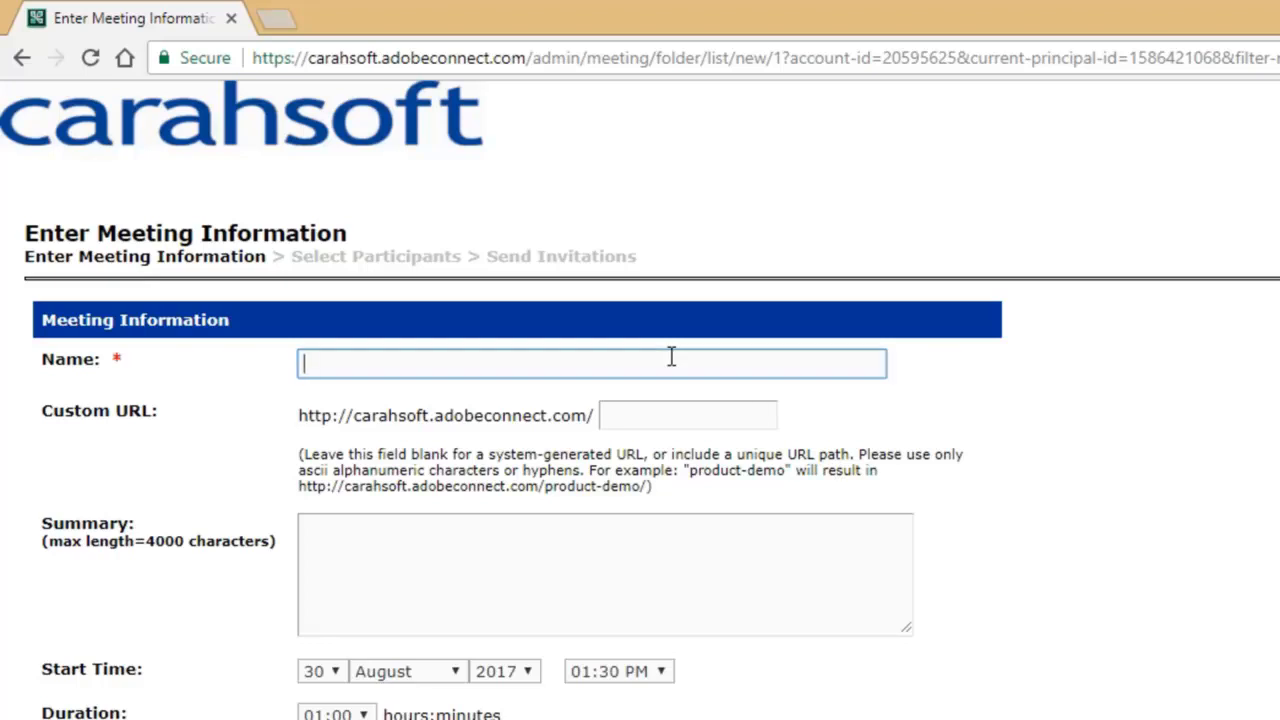
{"action": "type", "text": "Kyle's"}
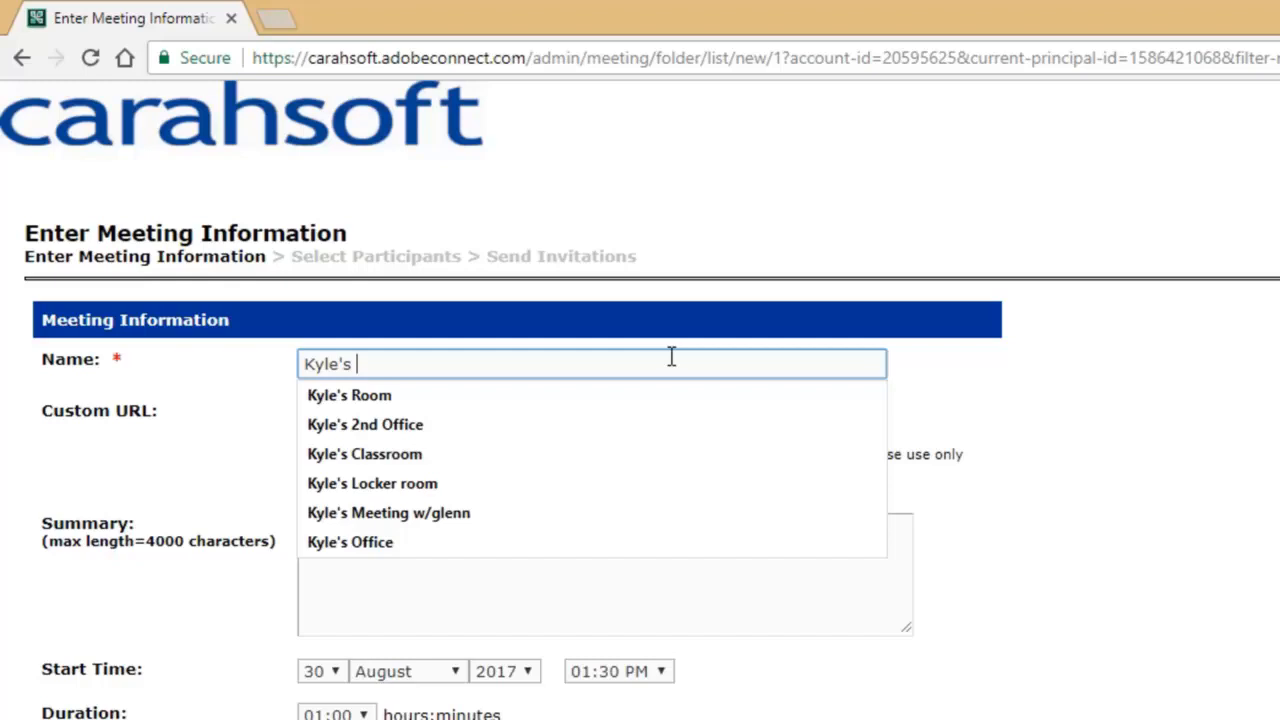
{"action": "type", "text": "Office"}
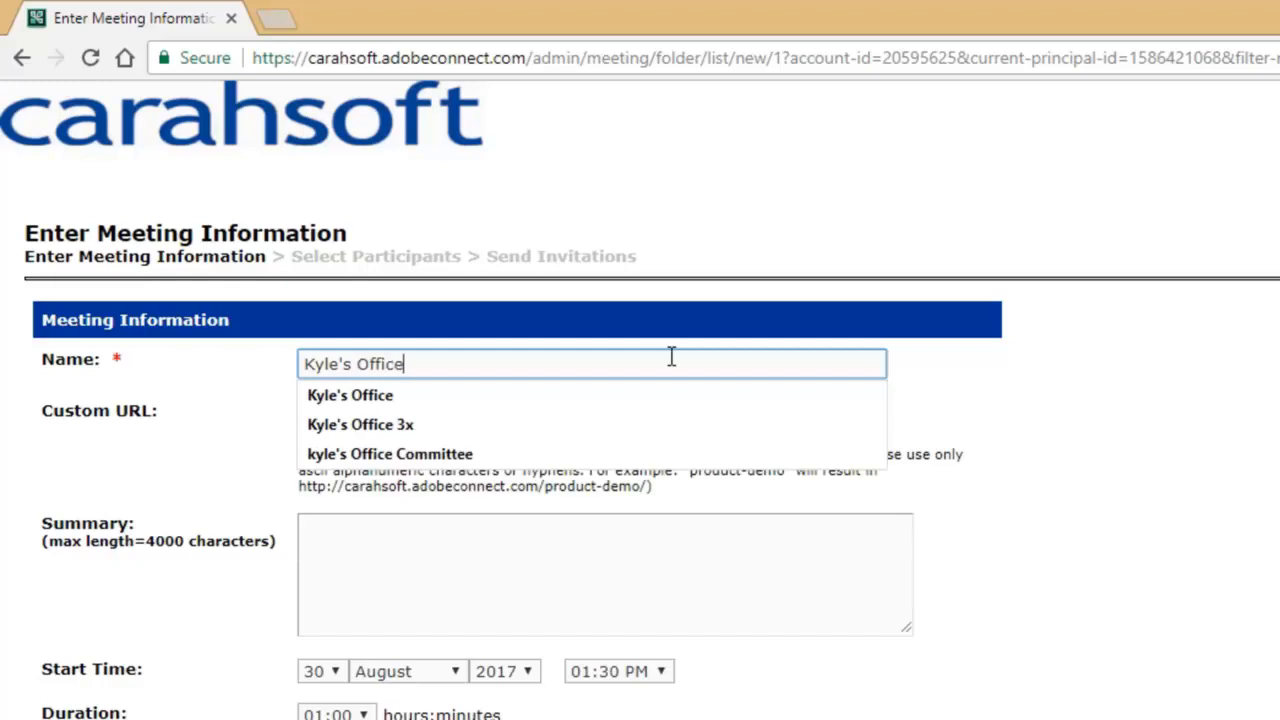
{"action": "type", "text": "2"}
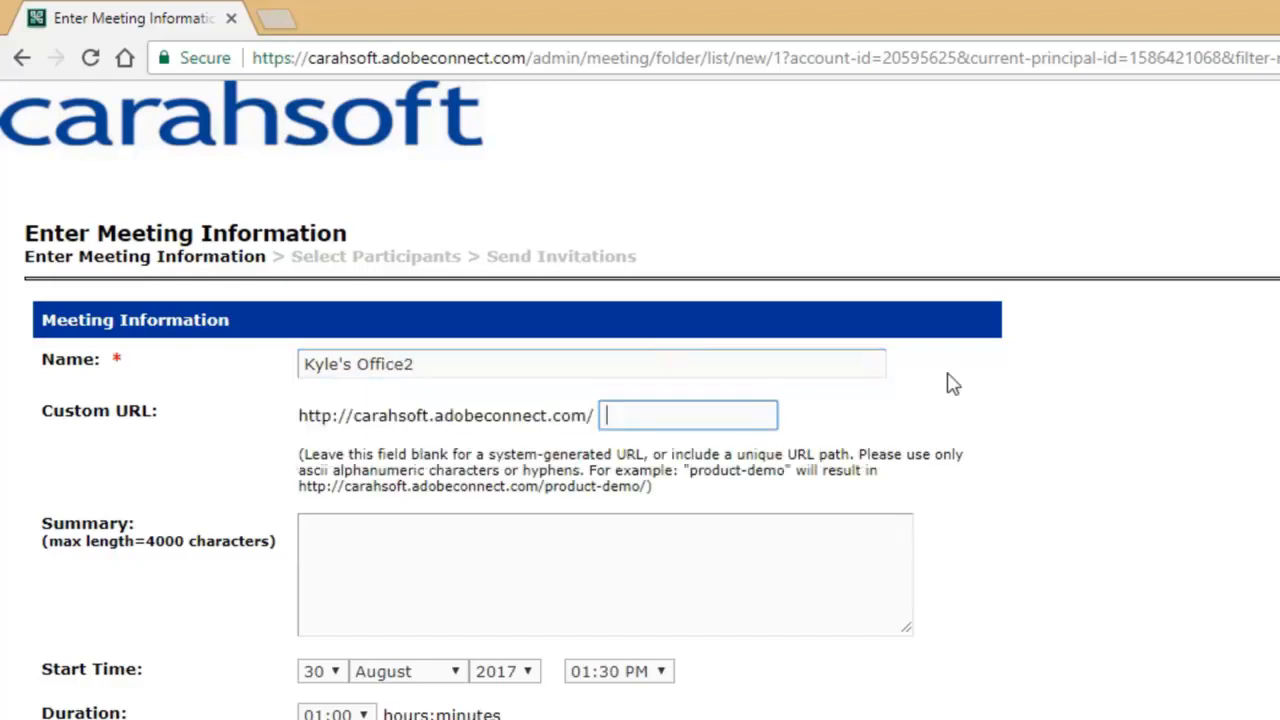
{"action": "mouse_move", "coordinate": [560, 420]}
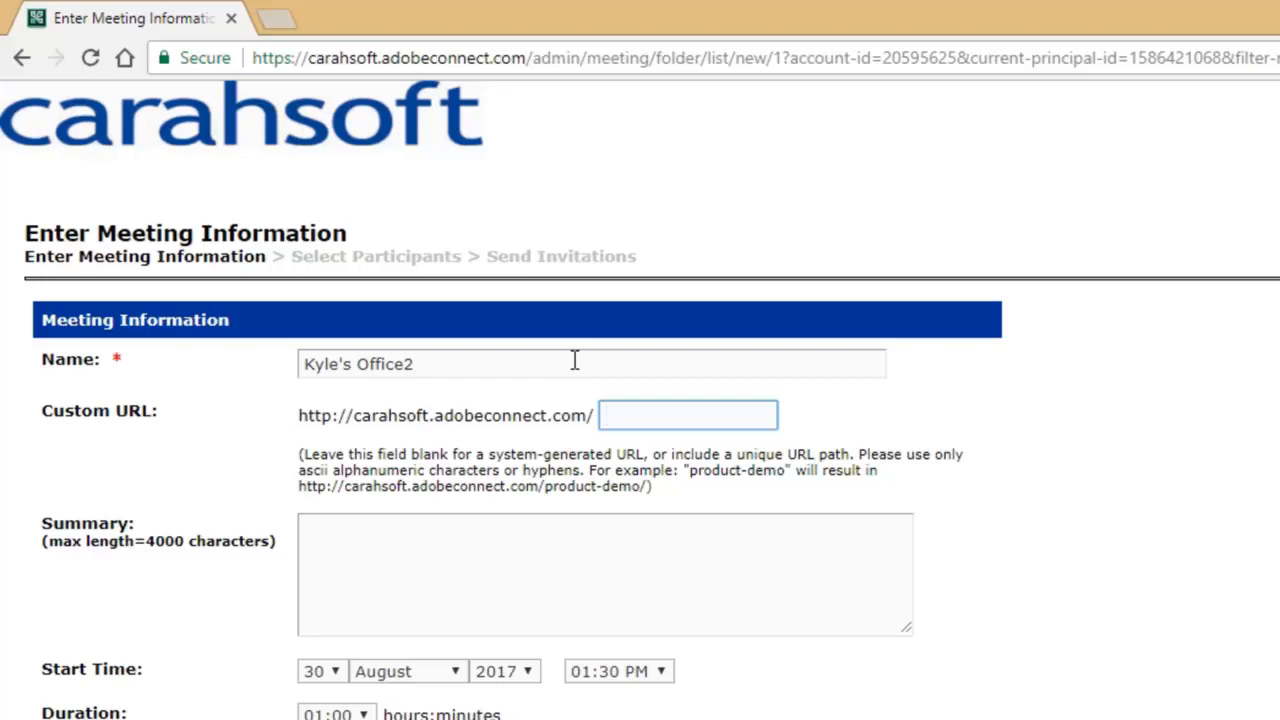
{"action": "left_click", "coordinate": [687, 415]}
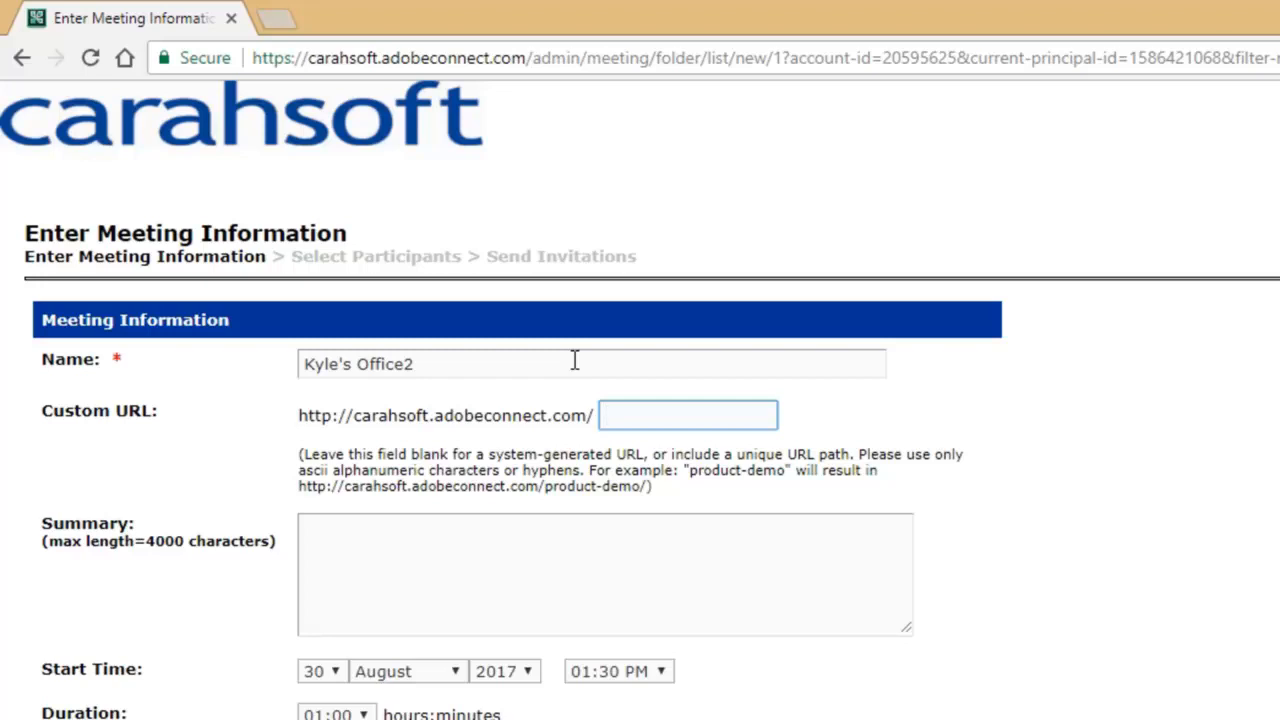
{"action": "left_click", "coordinate": [687, 415]}
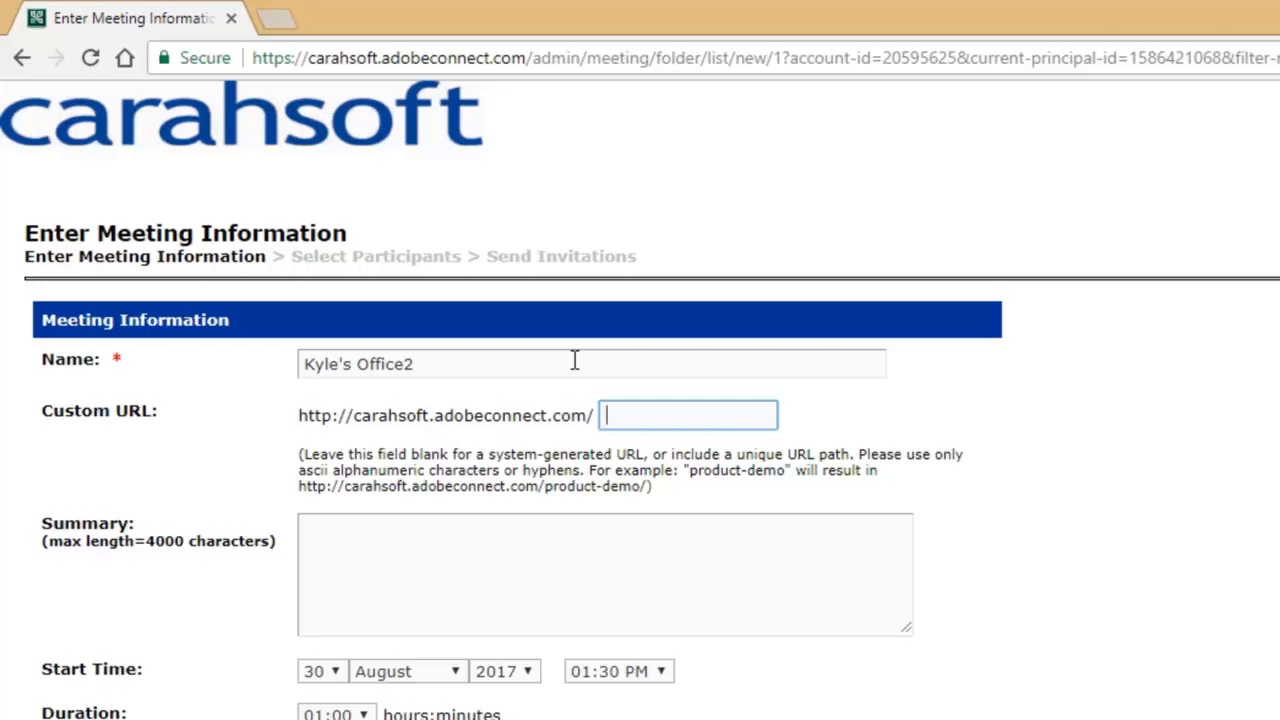
- Set the custom URL to 'kylesofficee', starting from an autocomplete suggestion
{"action": "left_click", "coordinate": [687, 415]}
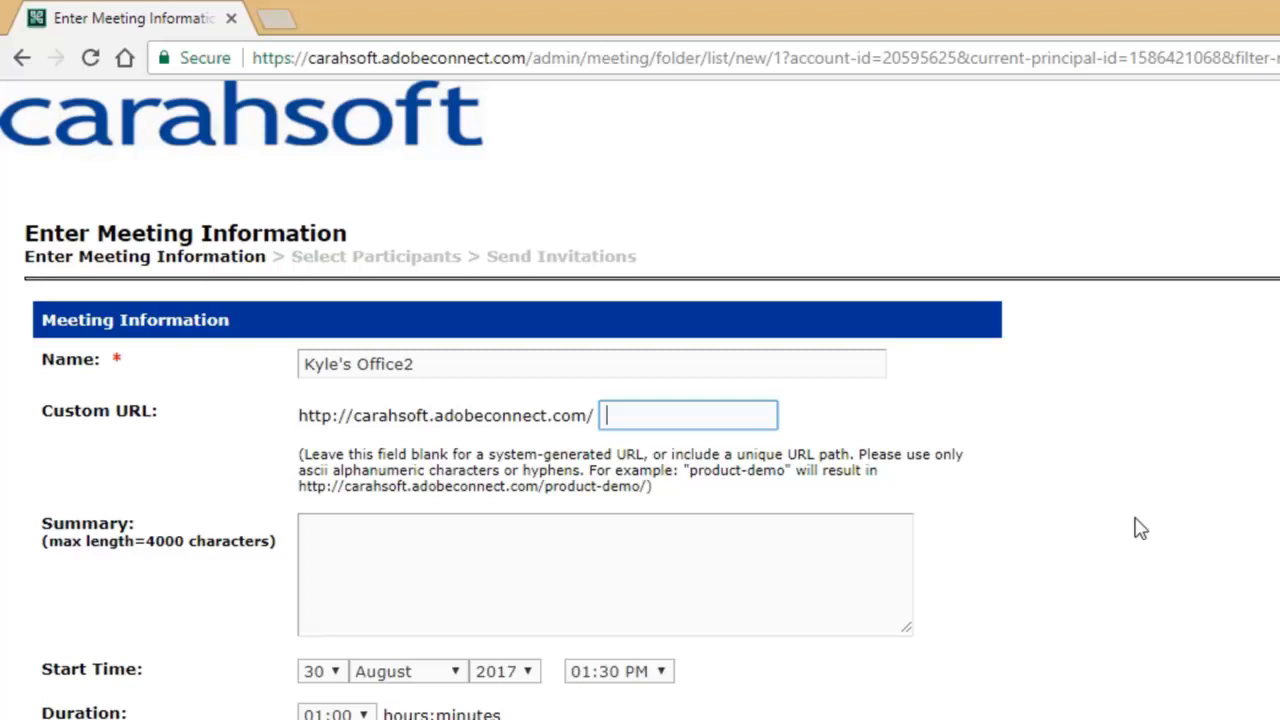
{"action": "type", "text": "kyle"}
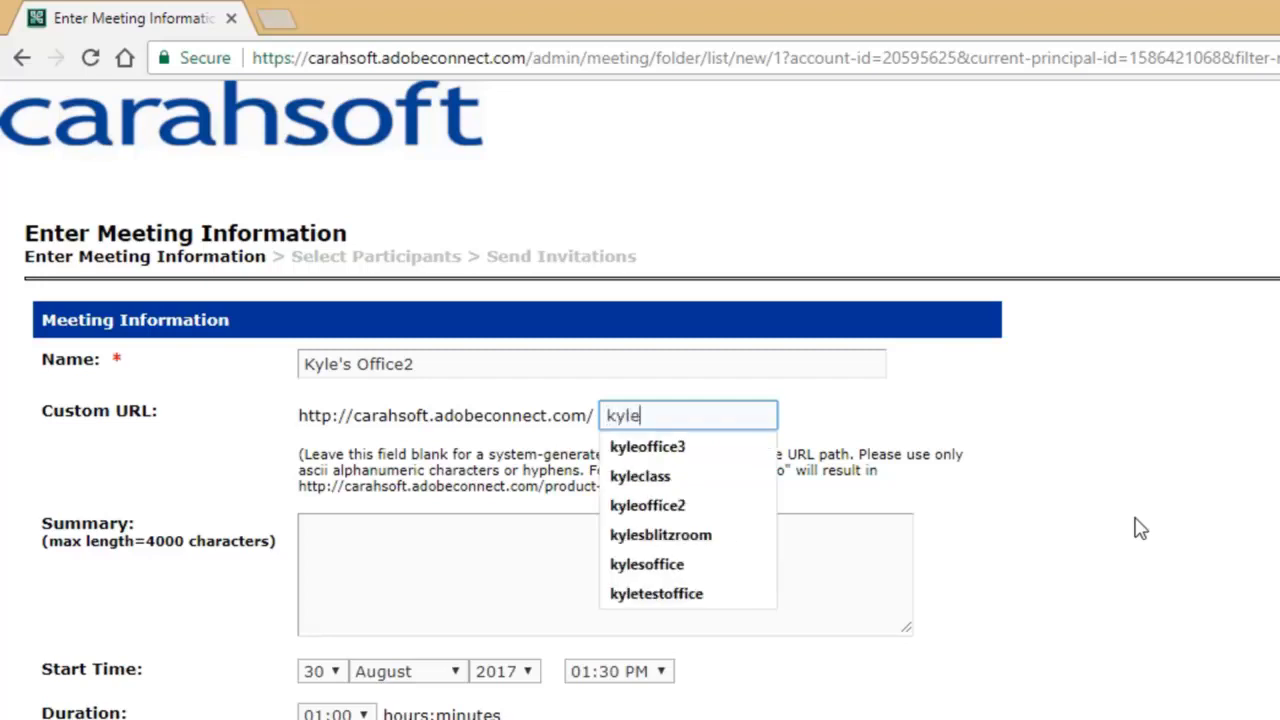
{"action": "left_click", "coordinate": [646, 563]}
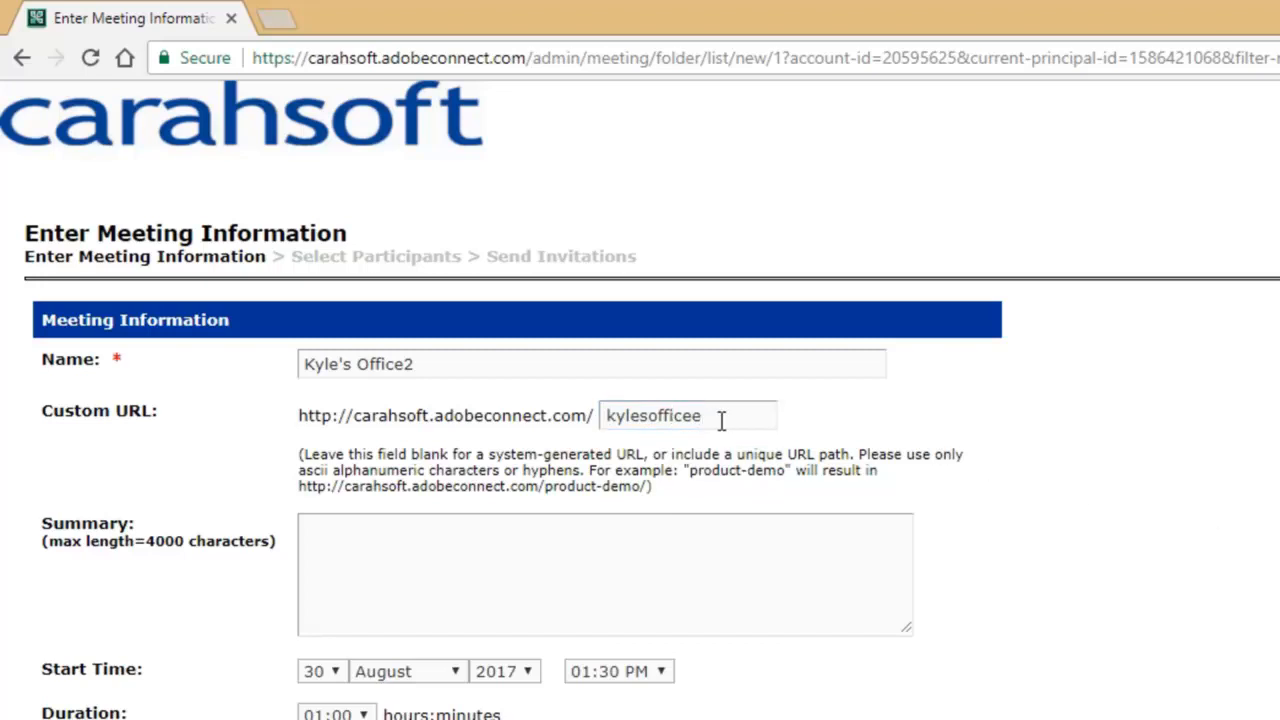
{"action": "mouse_move", "coordinate": [802, 575]}
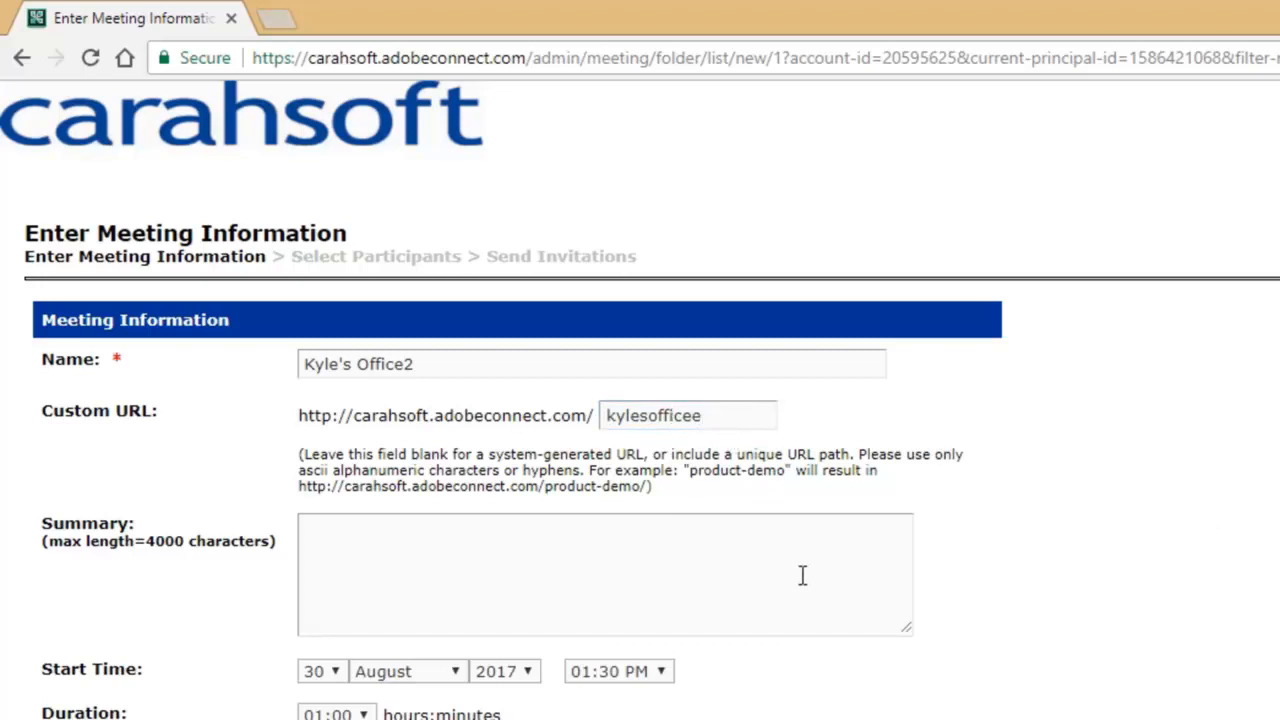
{"action": "mouse_move", "coordinate": [1197, 486]}
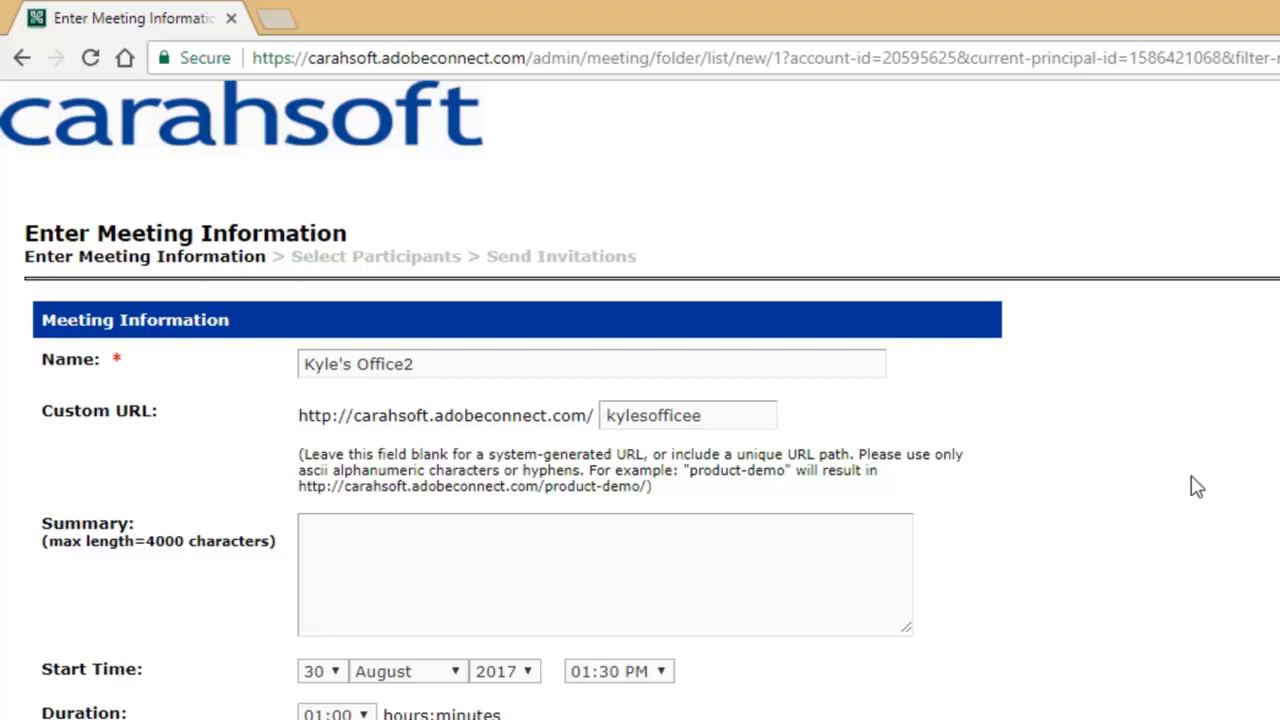
{"action": "mouse_move", "coordinate": [1148, 512]}
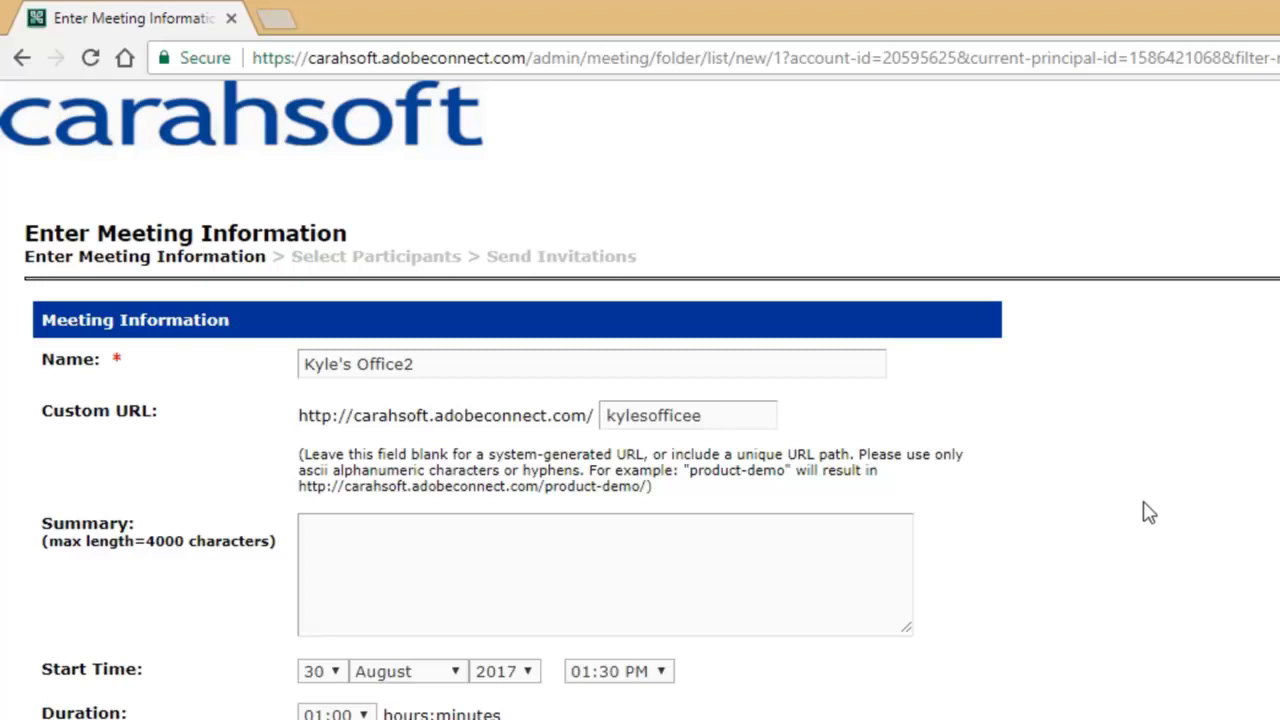
{"action": "scroll", "scroll_direction": "down", "scroll_amount": 3}
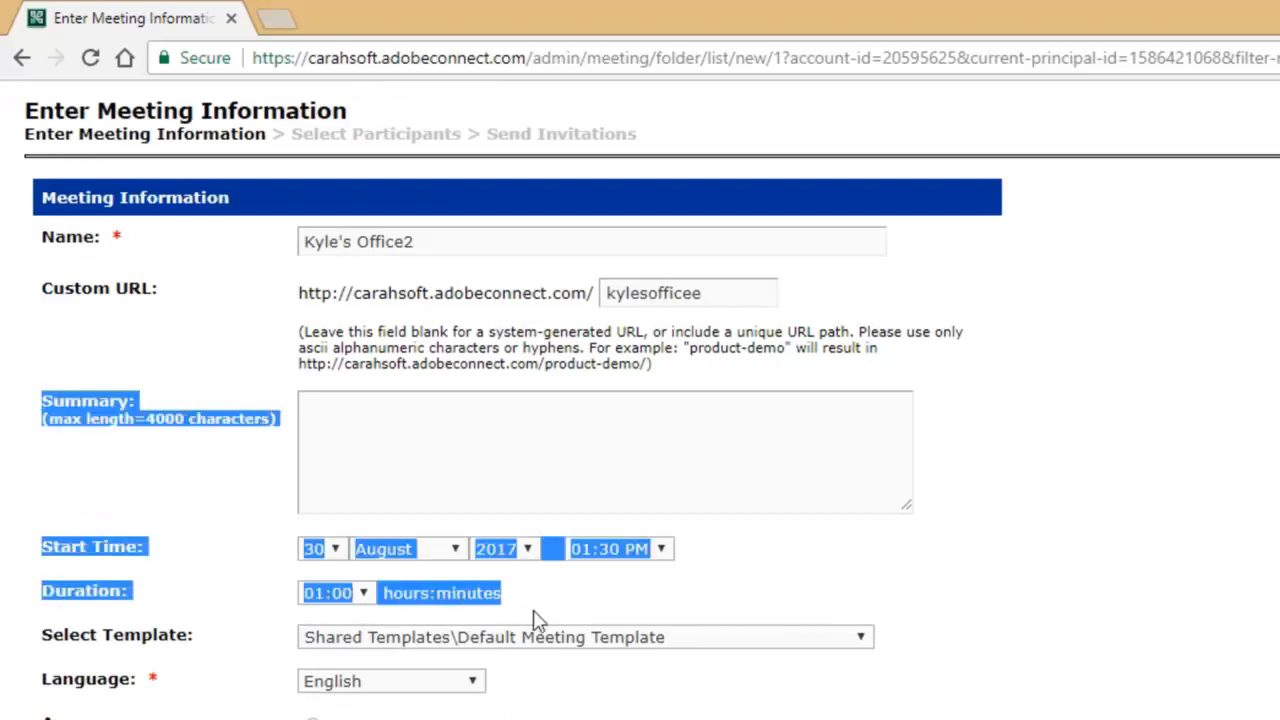
{"action": "mouse_move", "coordinate": [653, 582]}
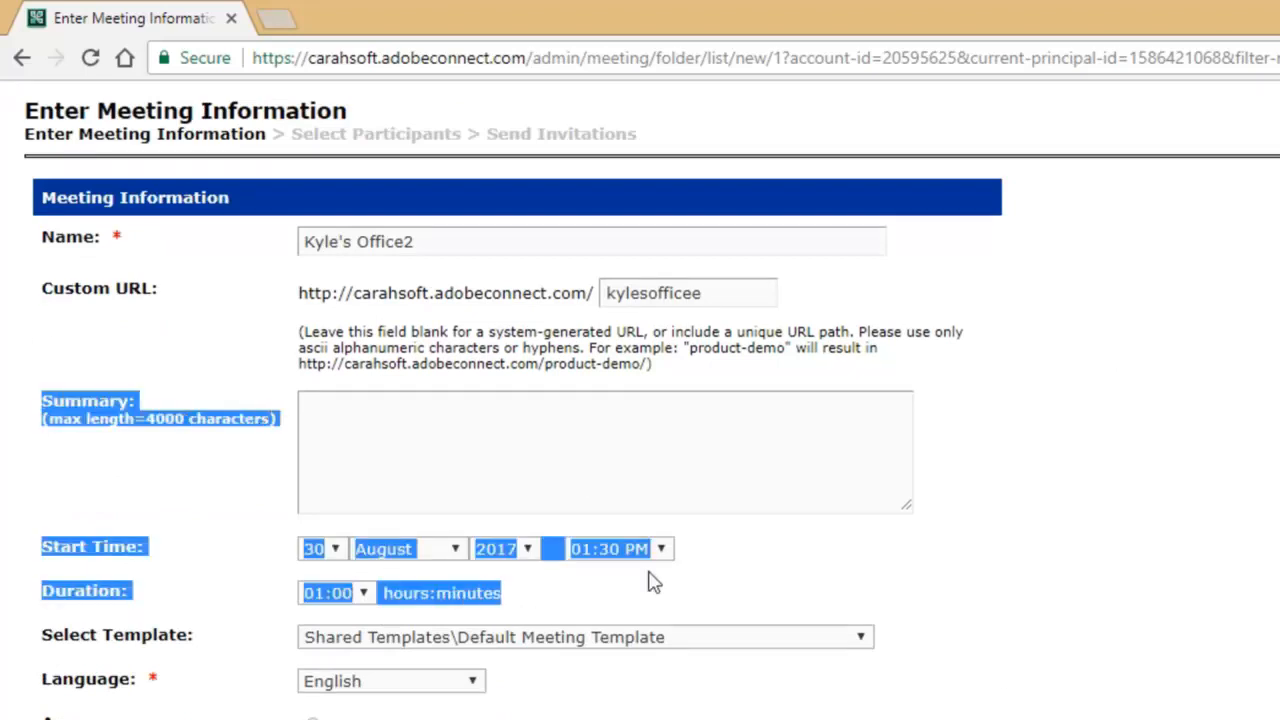
{"action": "scroll", "scroll_direction": "down", "scroll_amount": 3}
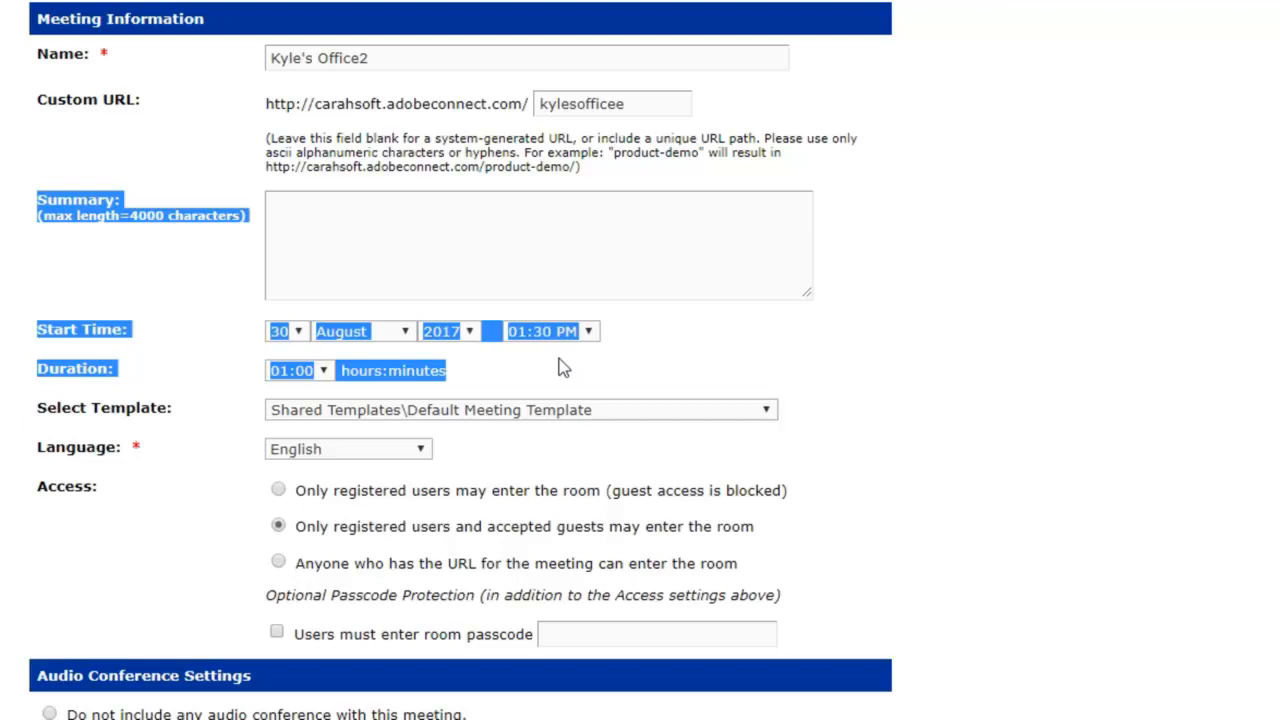
{"action": "mouse_move", "coordinate": [587, 362]}
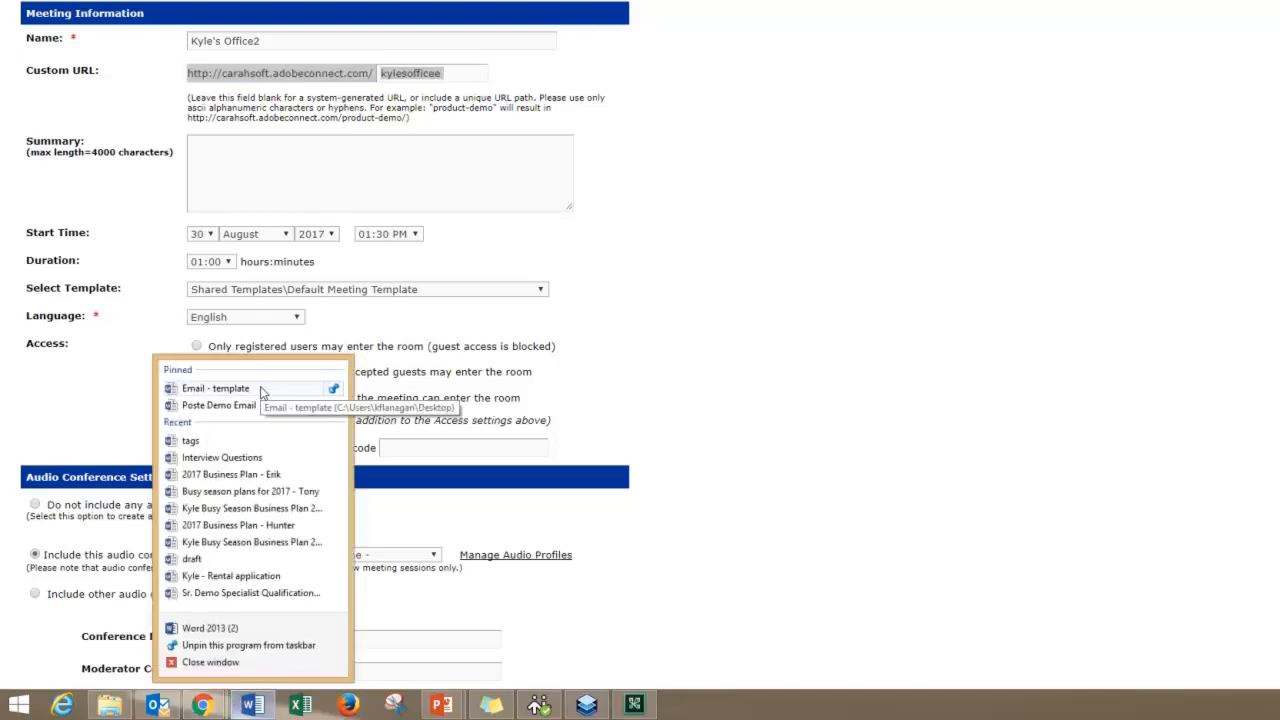
- Open the Email template in Word and select the audio-joining sentence
{"action": "left_click", "coordinate": [215, 388]}
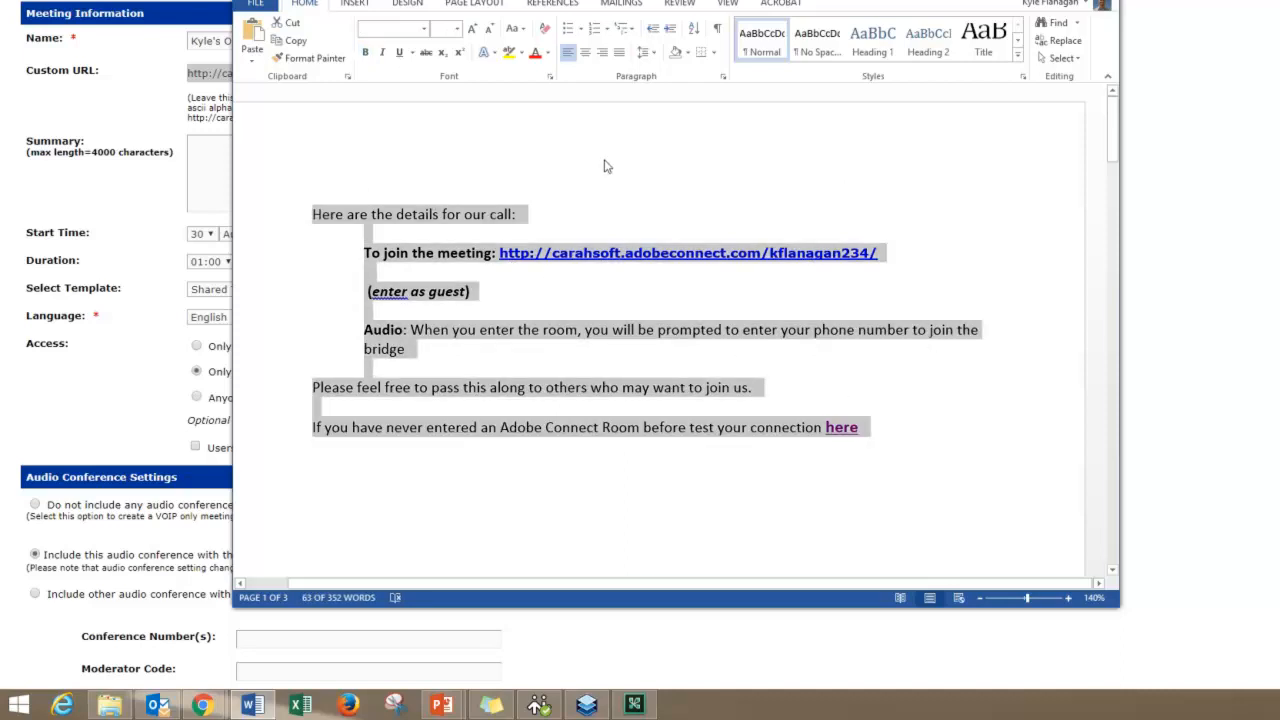
{"action": "left_click", "coordinate": [519, 214]}
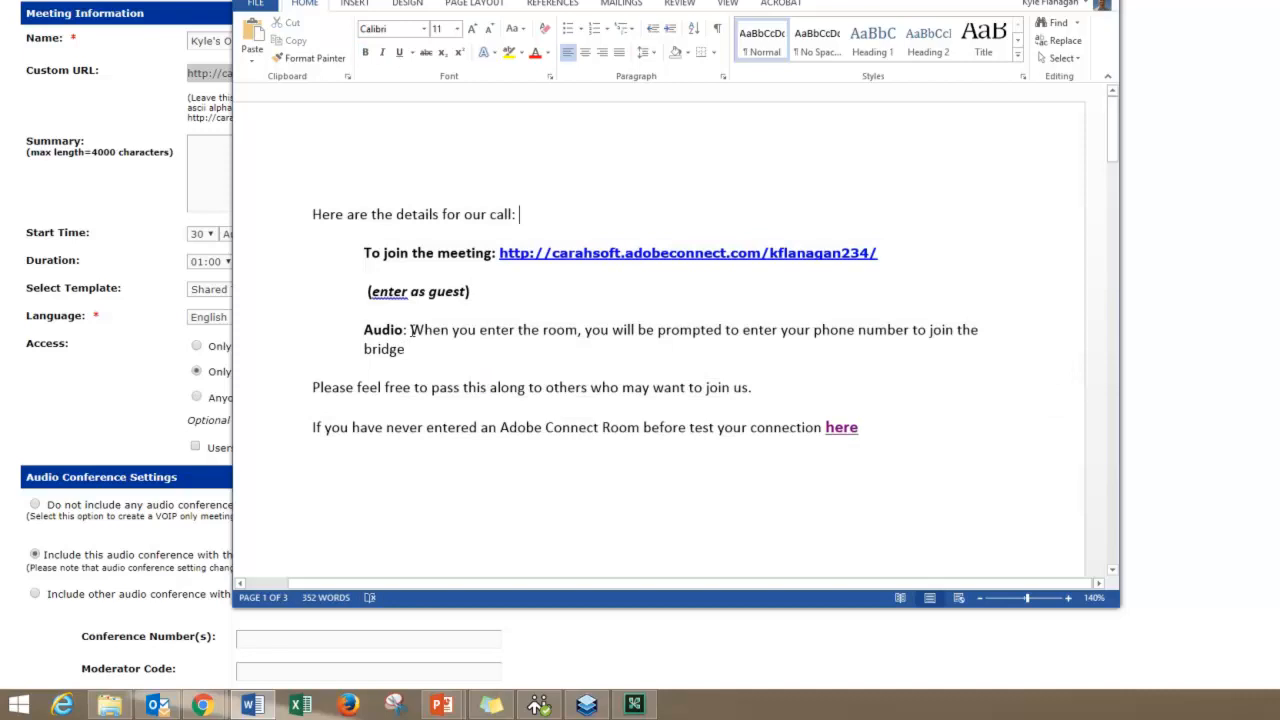
{"action": "left_click_drag", "start_coordinate": [412, 329], "coordinate": [419, 349]}
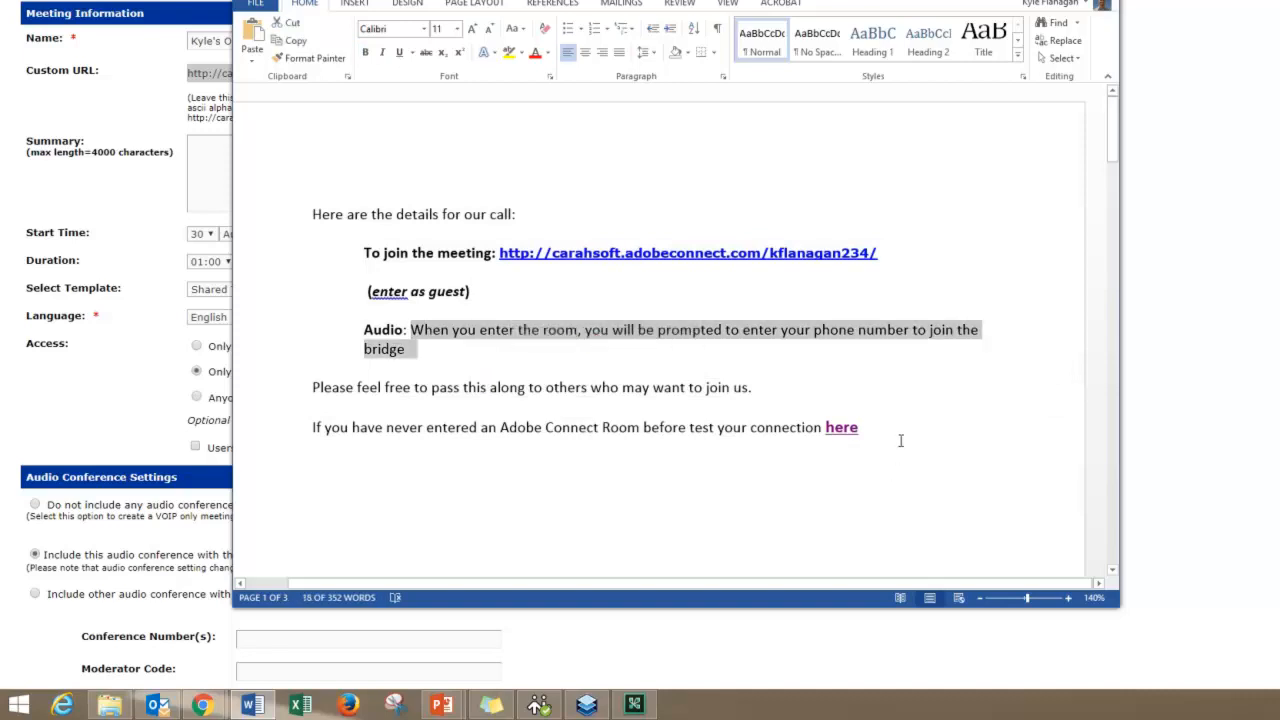
{"action": "mouse_move", "coordinate": [841, 427]}
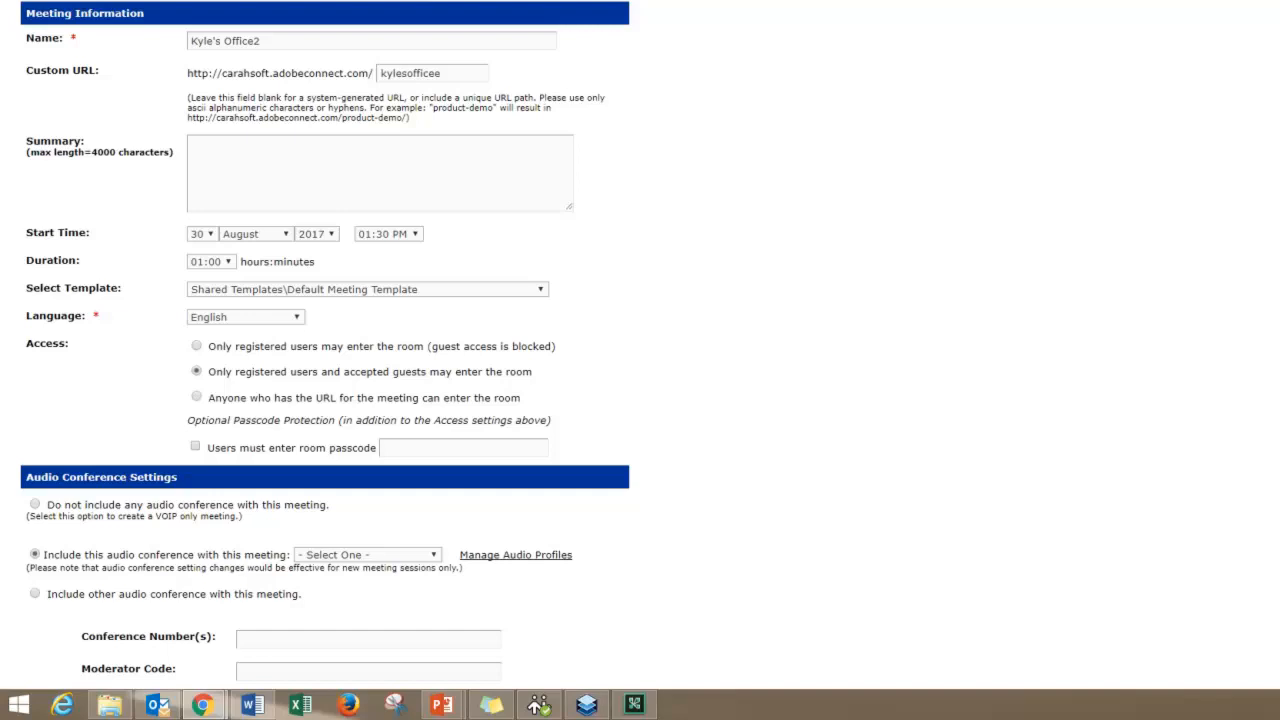
{"action": "left_click", "coordinate": [380, 172]}
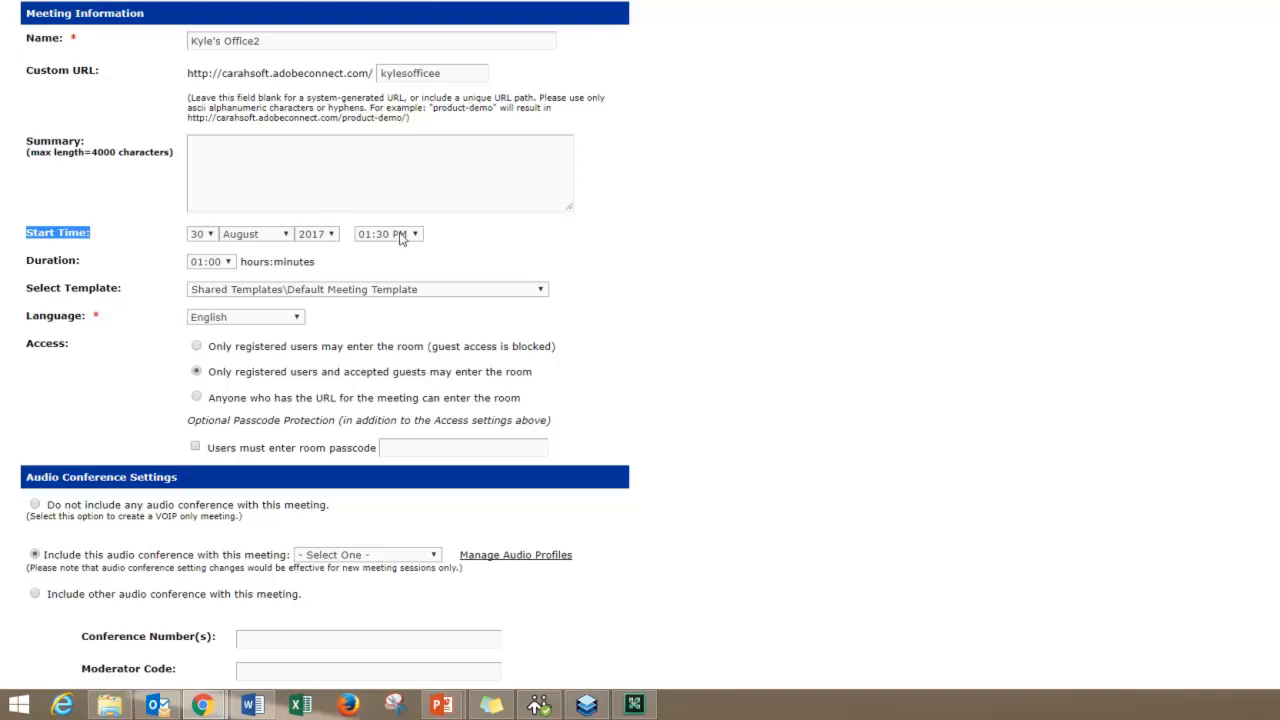
{"action": "mouse_move", "coordinate": [425, 245]}
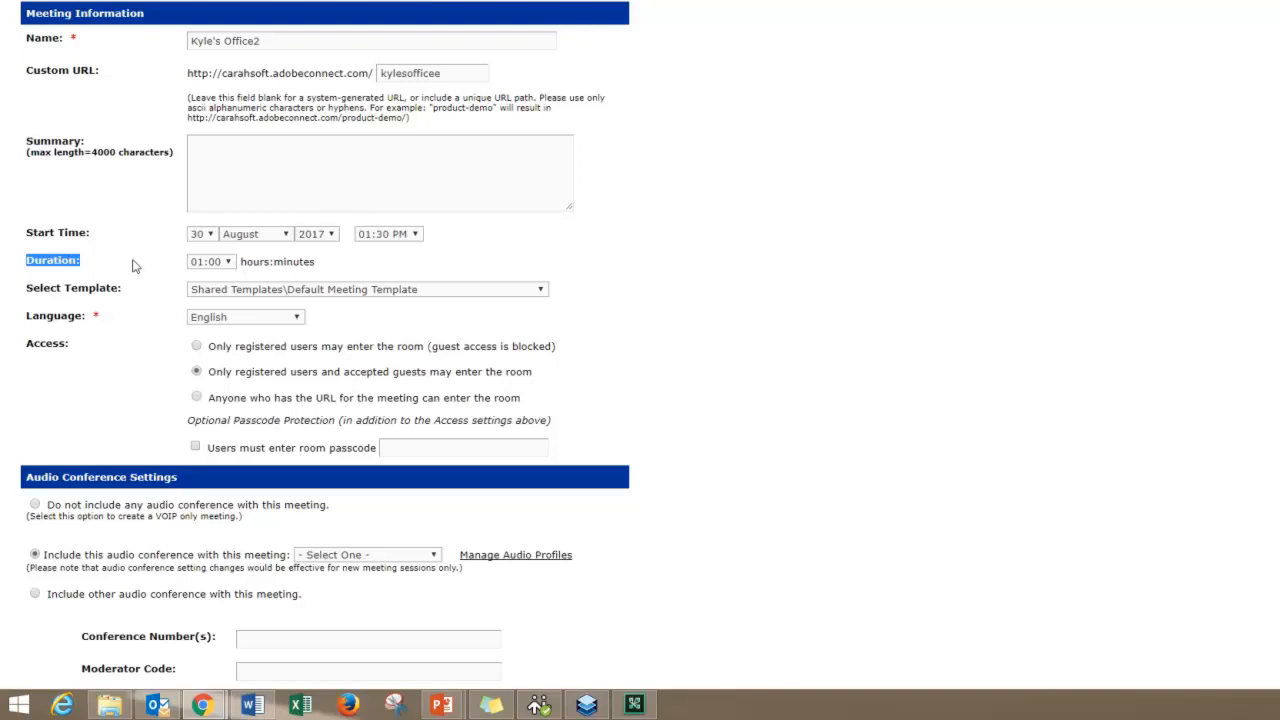
{"action": "mouse_move", "coordinate": [655, 252]}
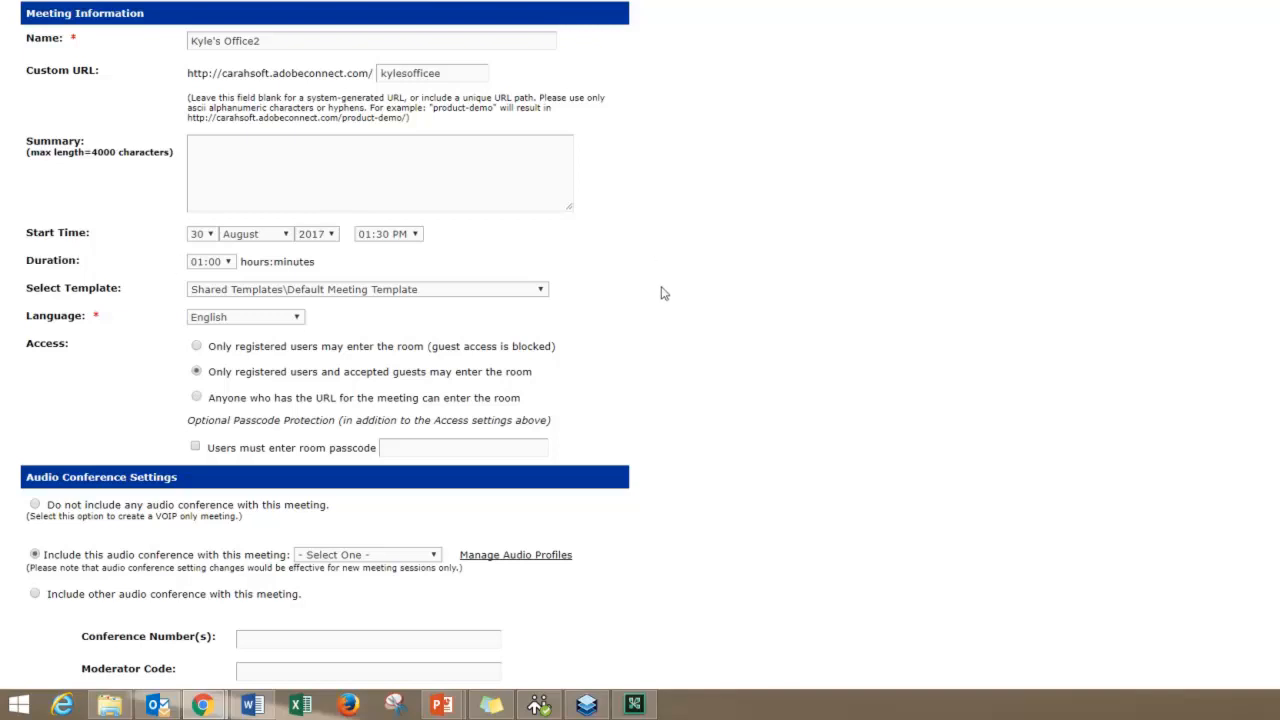
{"action": "mouse_move", "coordinate": [672, 315]}
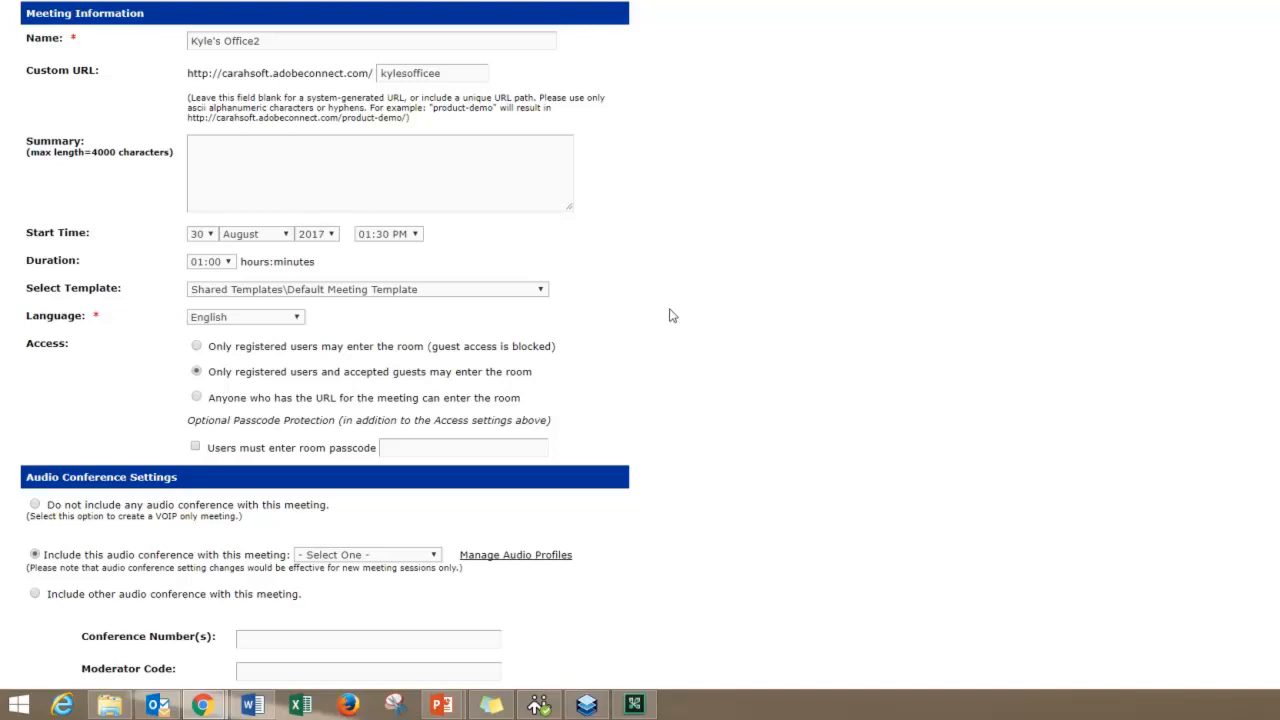
{"action": "mouse_move", "coordinate": [715, 273]}
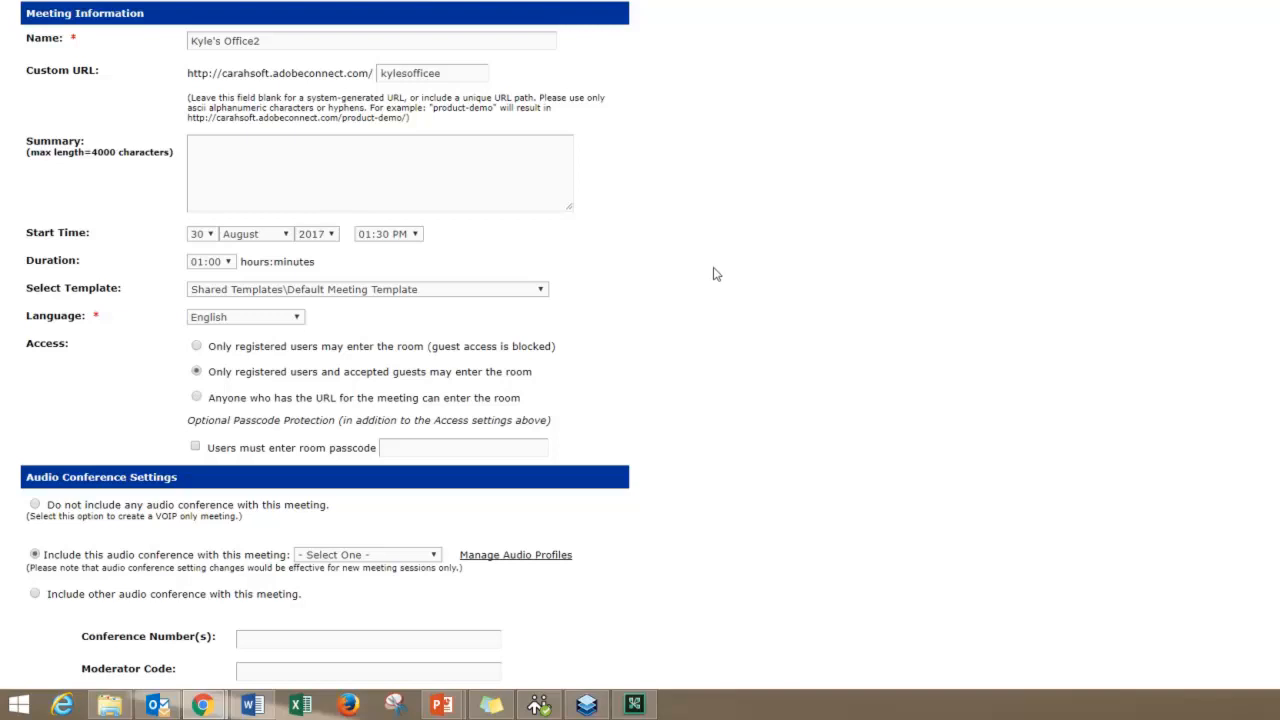
{"action": "scroll", "scroll_direction": "down", "scroll_amount": 3}
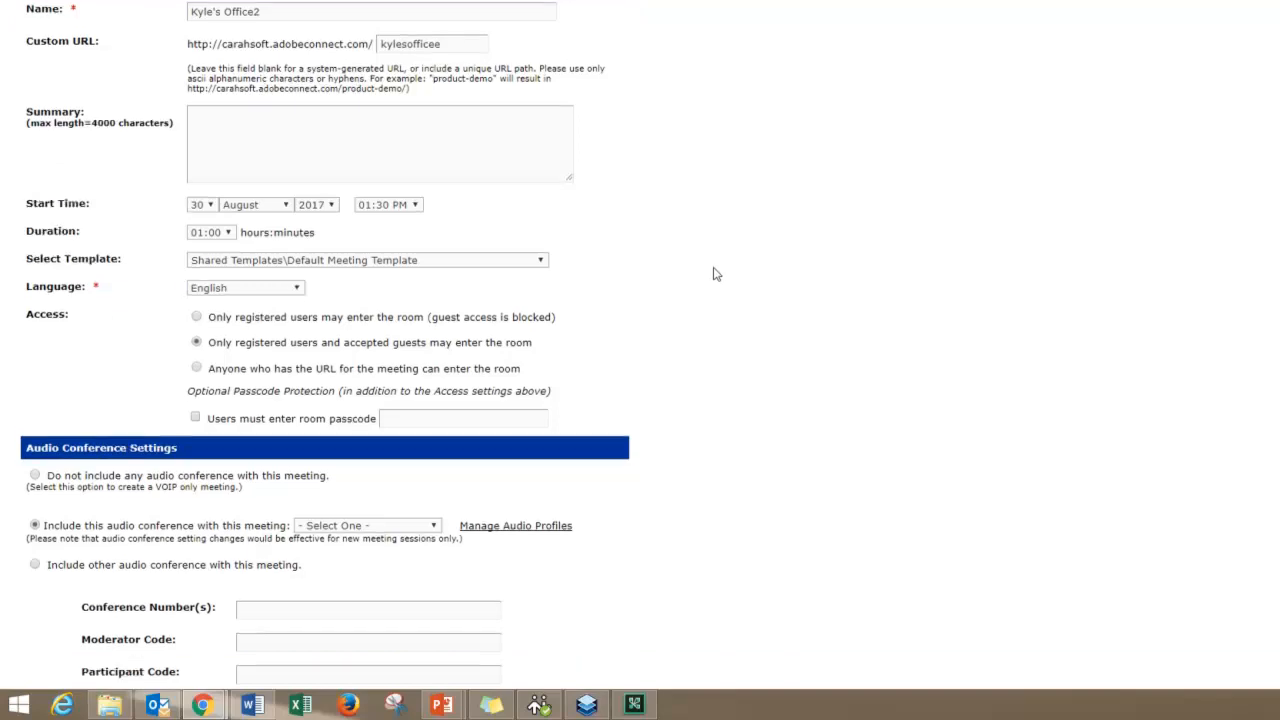
{"action": "scroll", "scroll_direction": "down", "scroll_amount": 3}
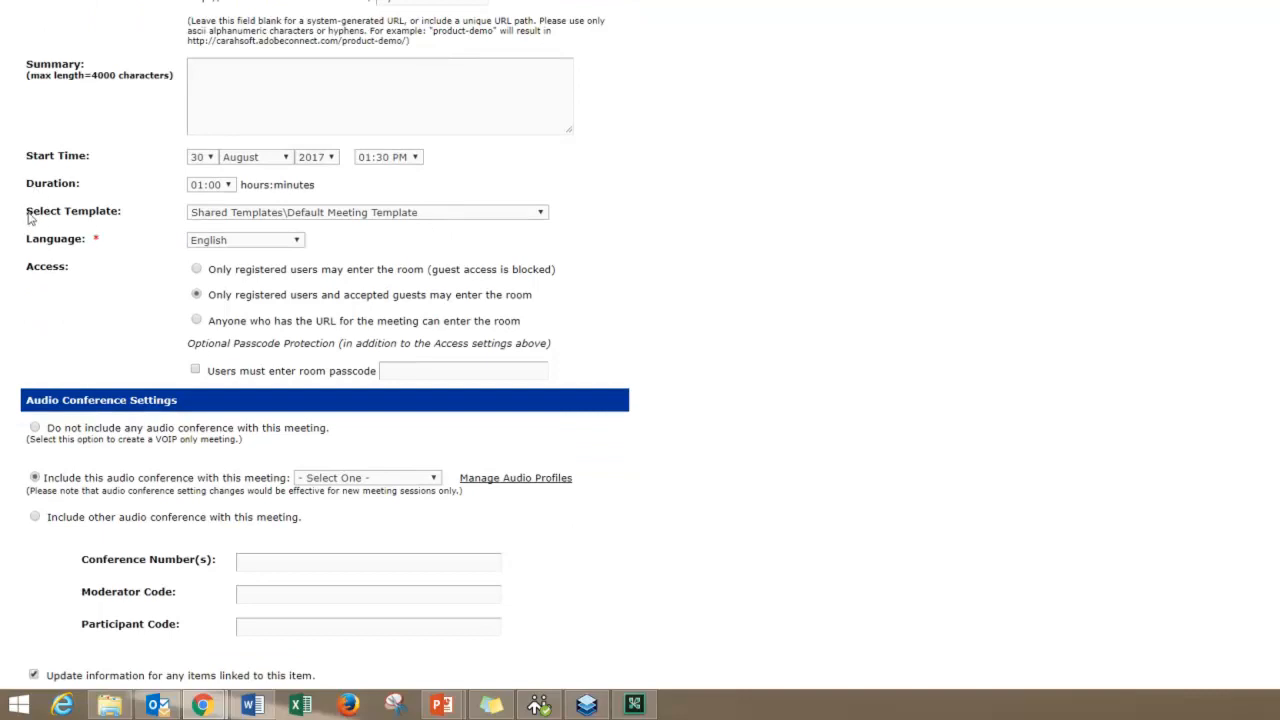
{"action": "double_click", "coordinate": [72, 211]}
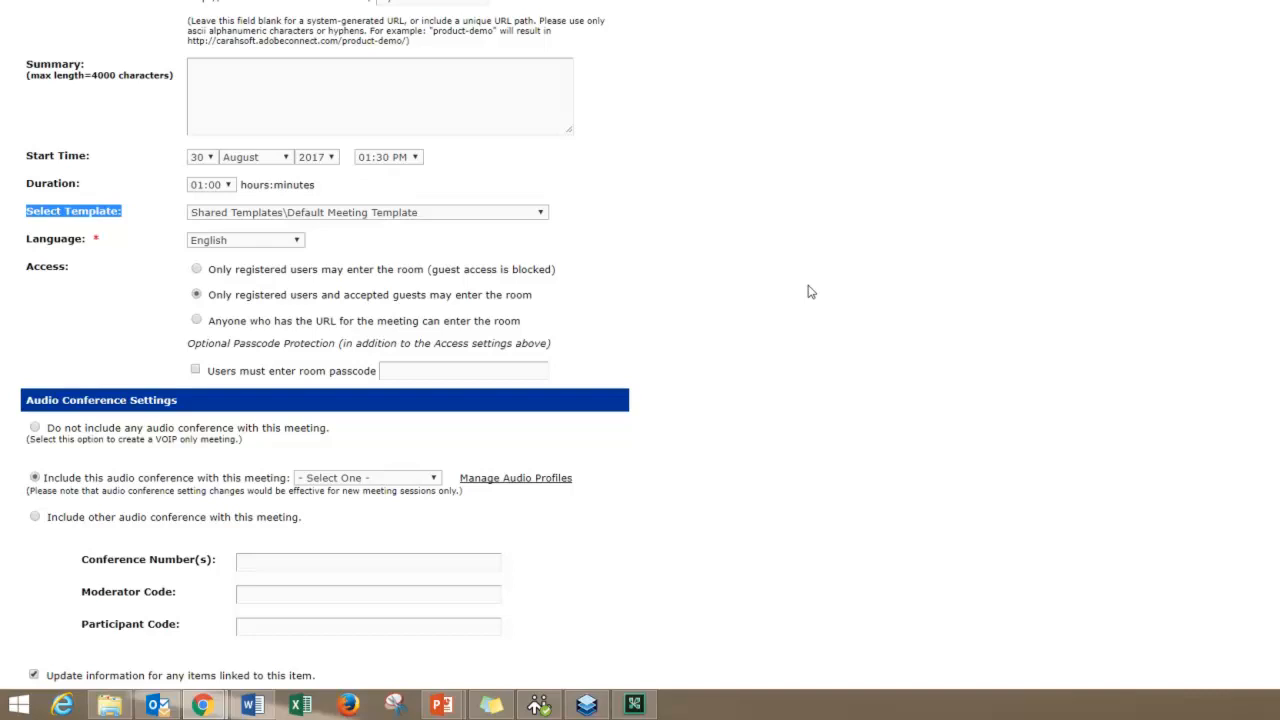
{"action": "mouse_move", "coordinate": [760, 301]}
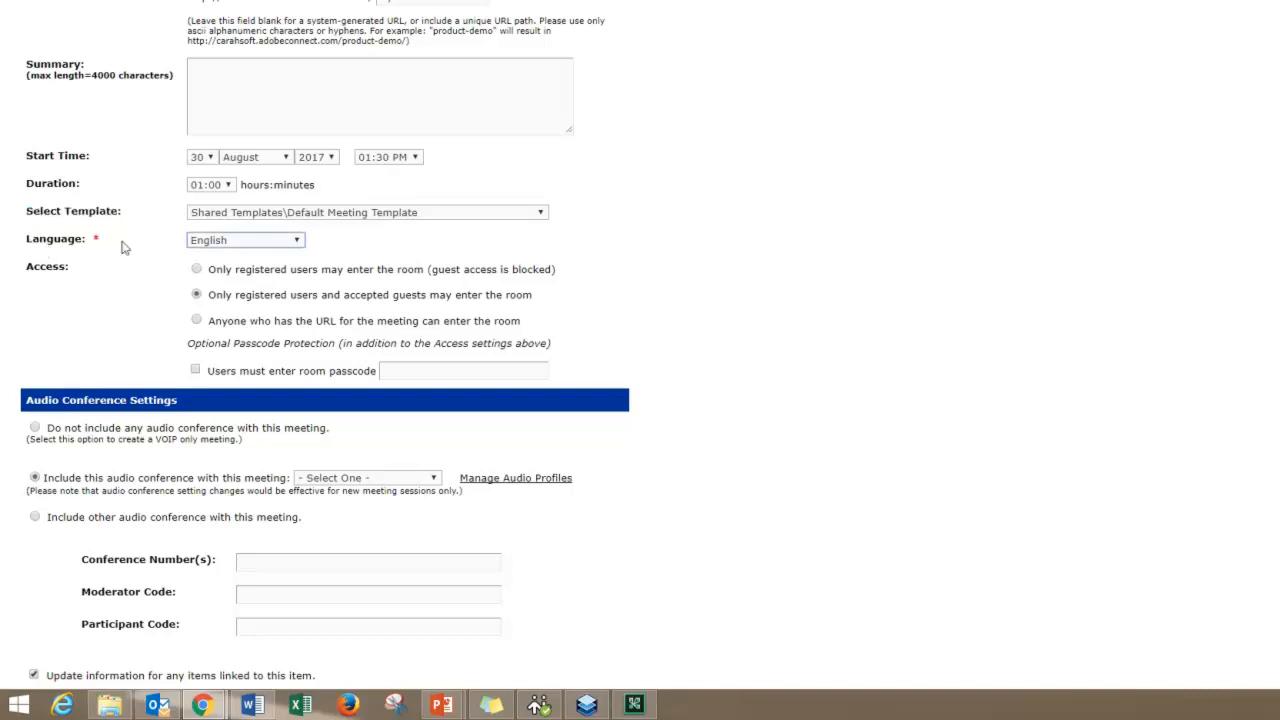
- Keep English as the room language and let anyone with the meeting URL enter
{"action": "left_click", "coordinate": [244, 239]}
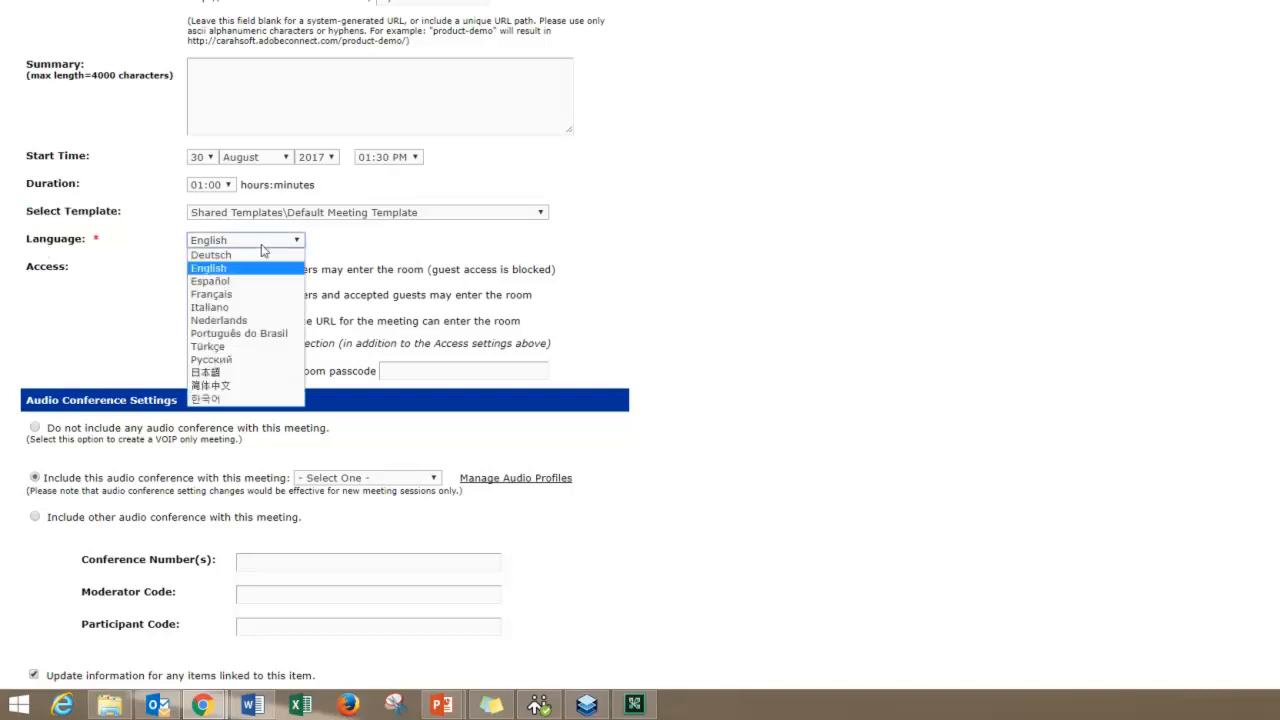
{"action": "left_click", "coordinate": [208, 268]}
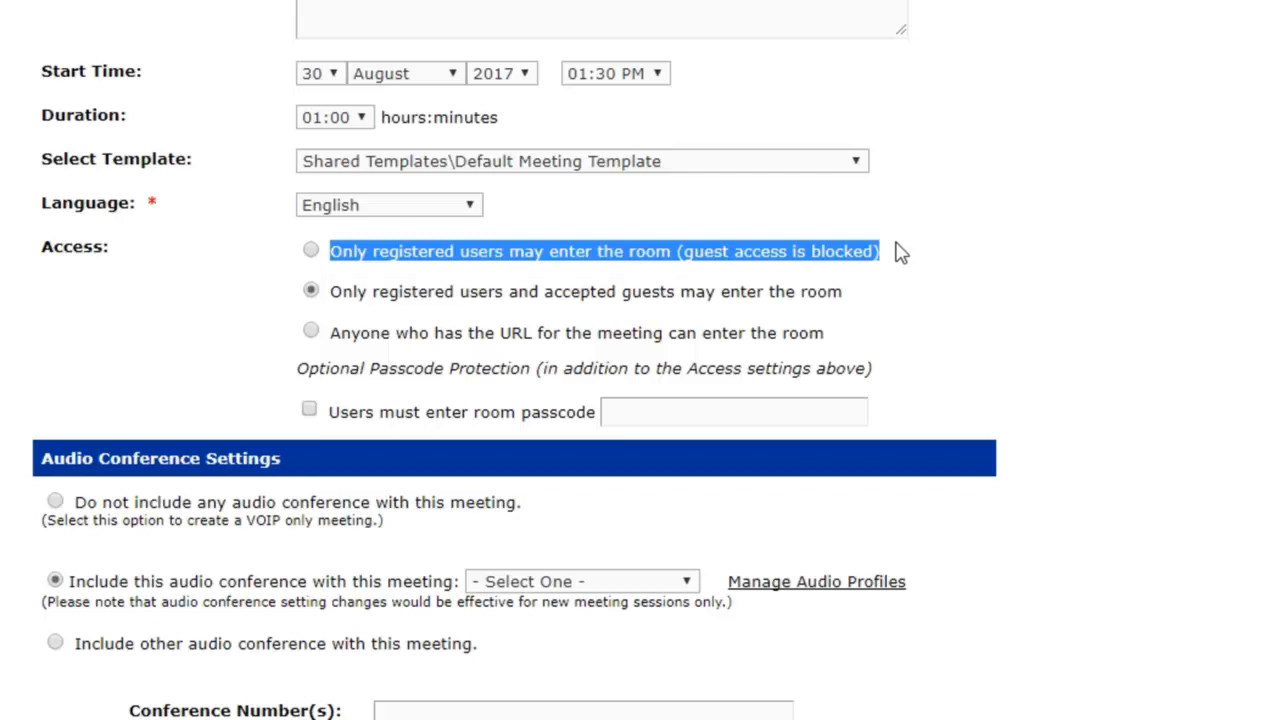
{"action": "mouse_move", "coordinate": [936, 270]}
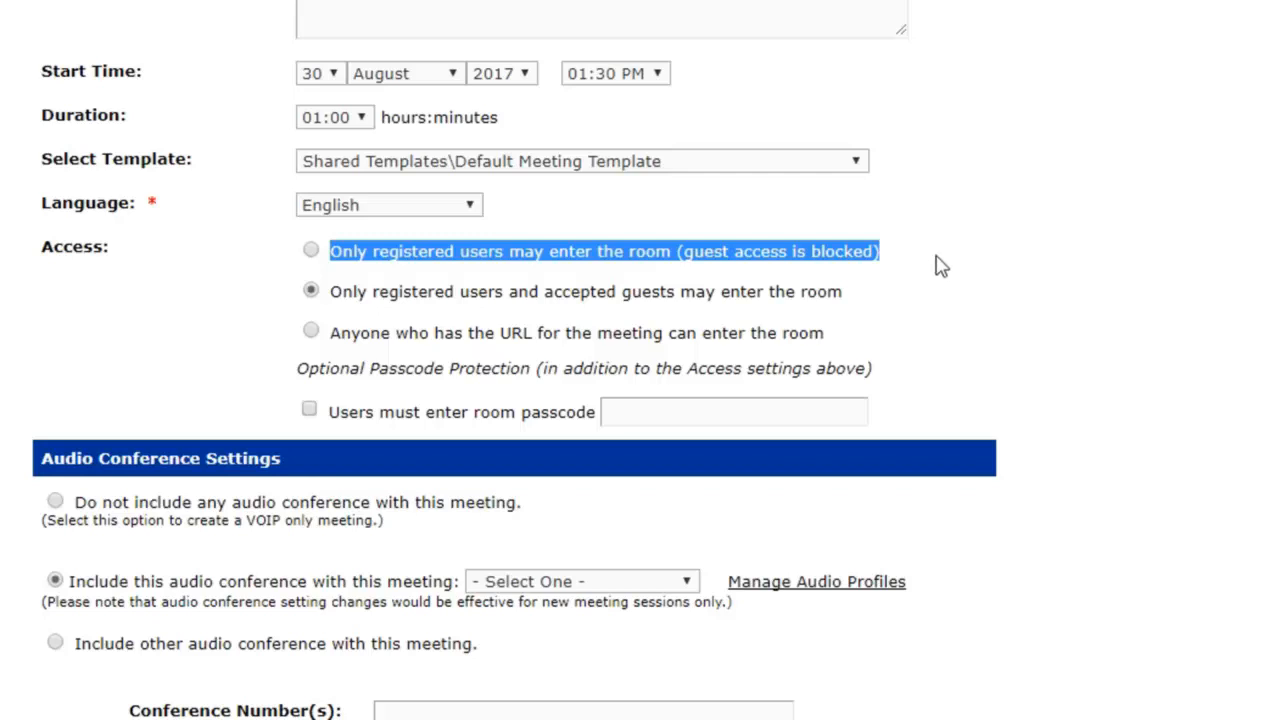
{"action": "left_click", "coordinate": [311, 249]}
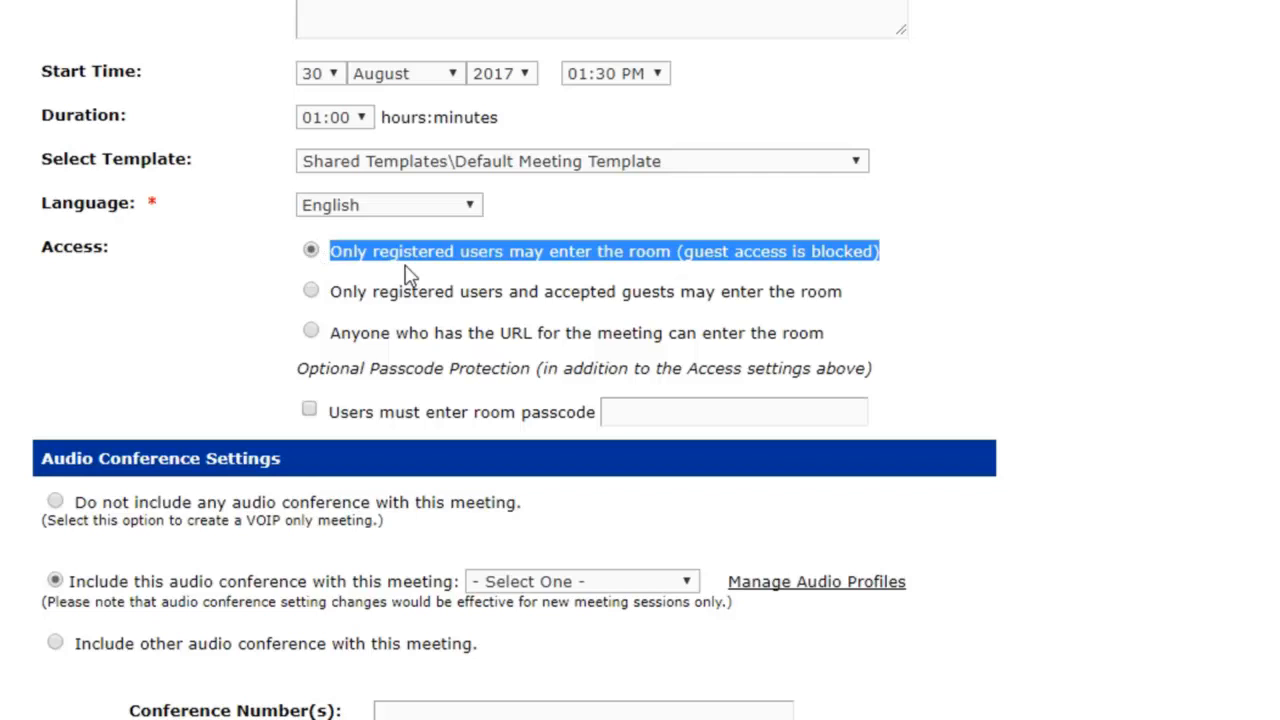
{"action": "mouse_move", "coordinate": [510, 303]}
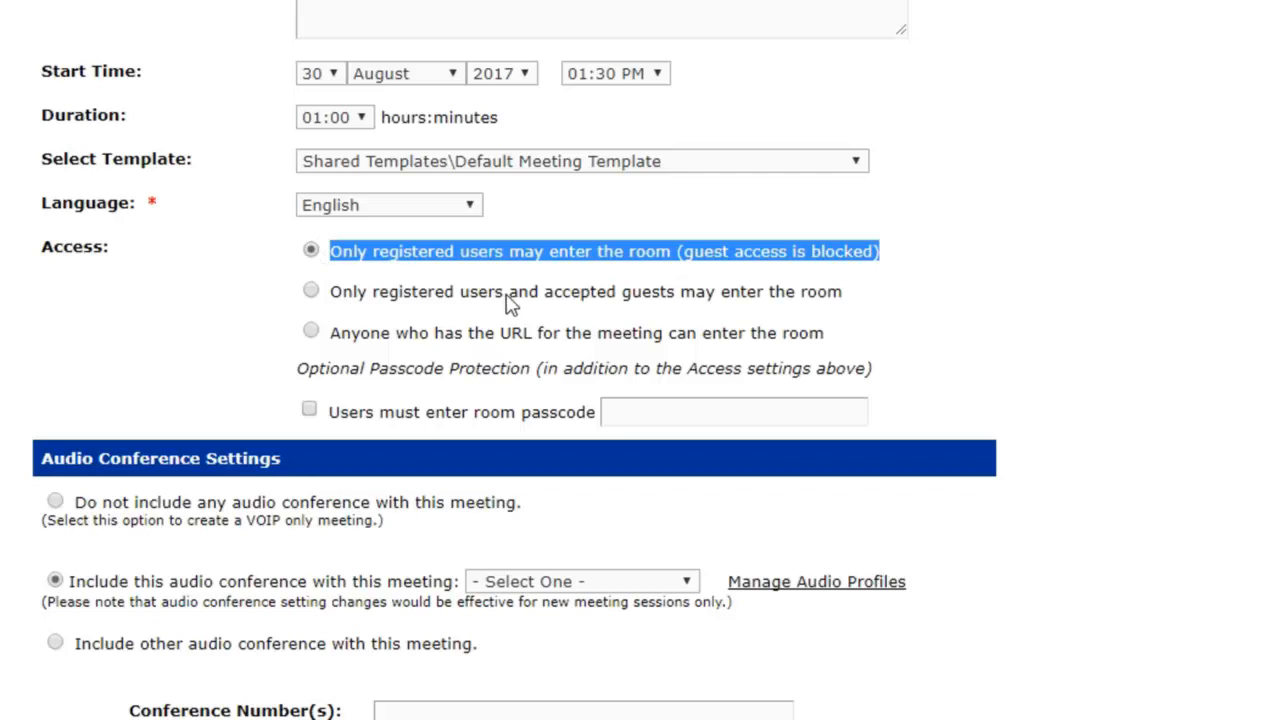
{"action": "mouse_move", "coordinate": [940, 270]}
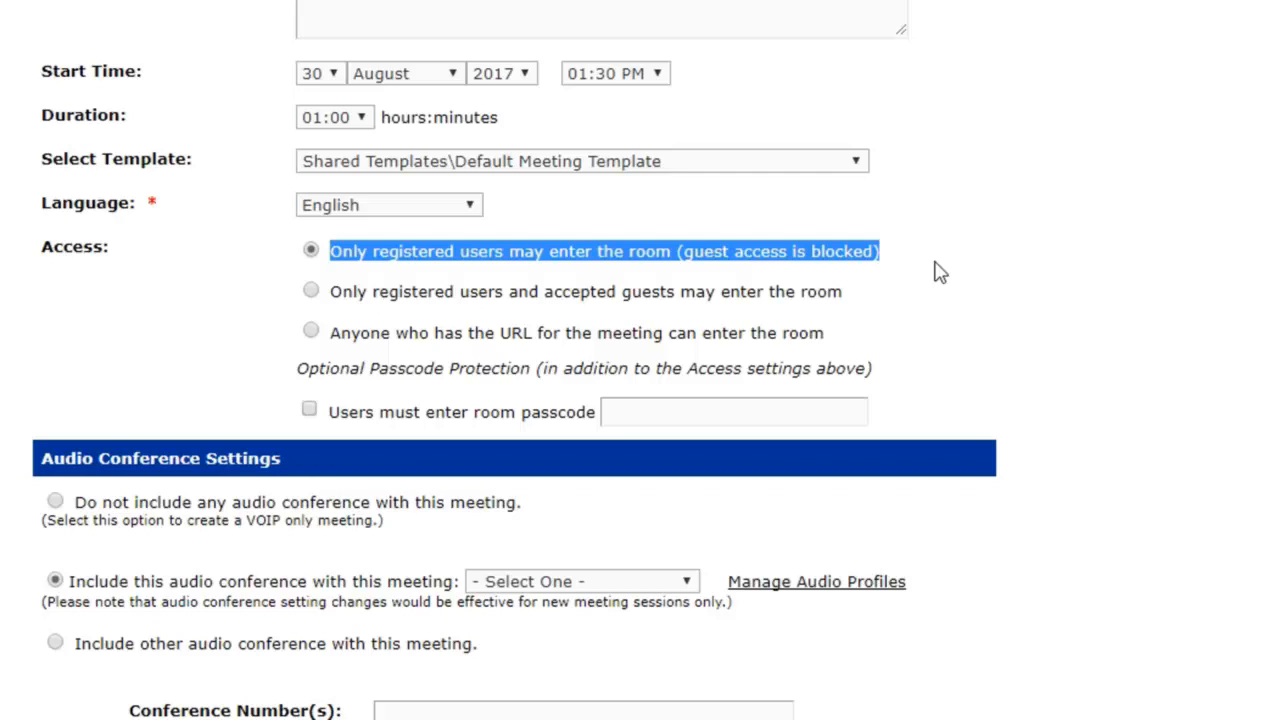
{"action": "mouse_move", "coordinate": [318, 295]}
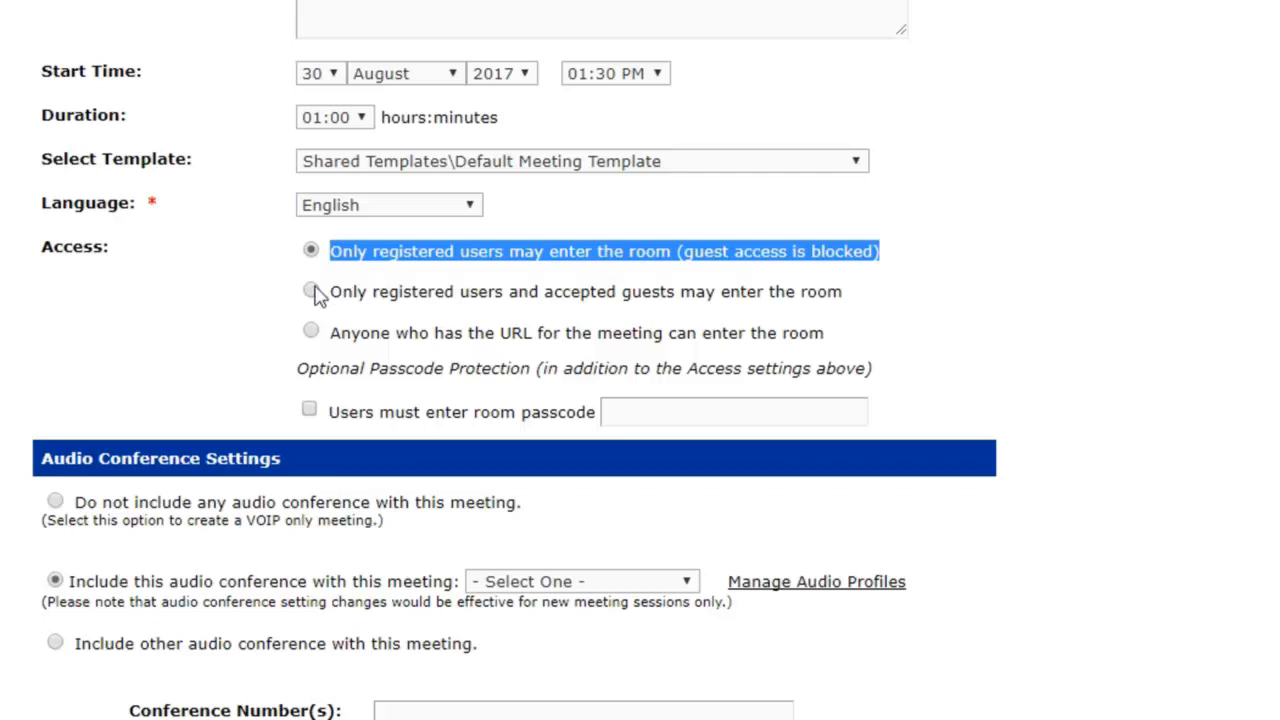
{"action": "left_click", "coordinate": [310, 291]}
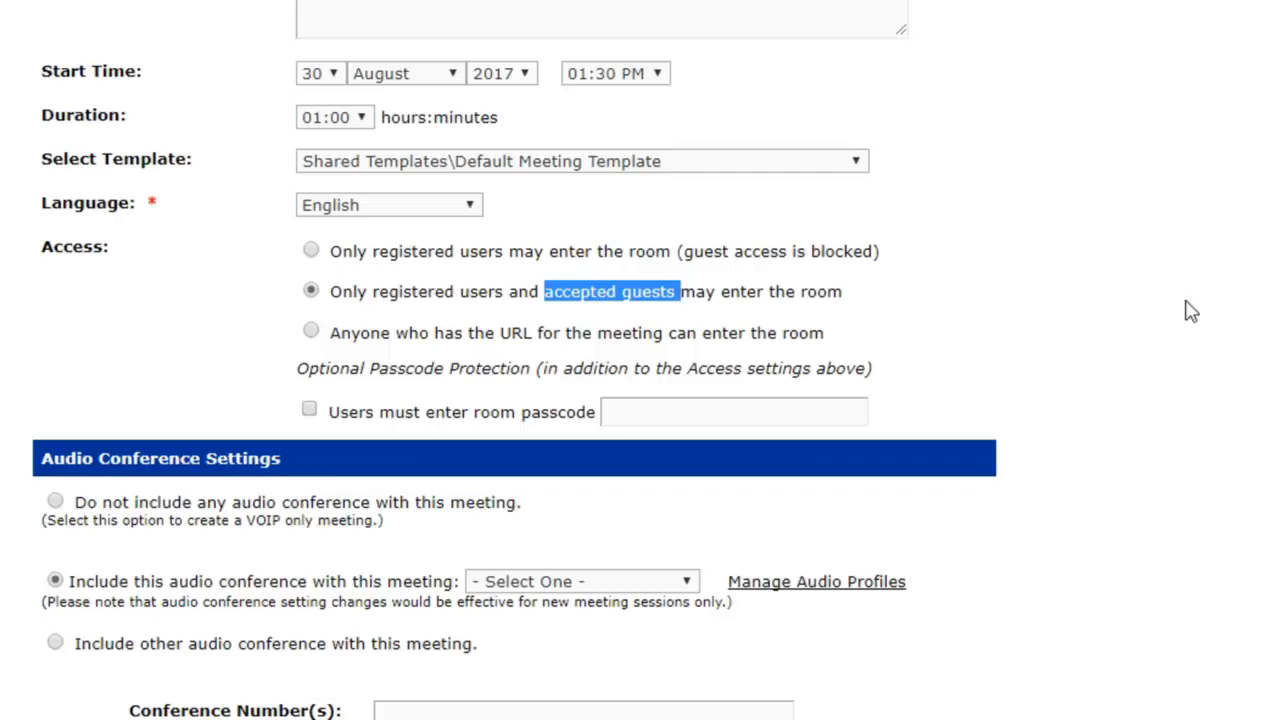
{"action": "left_click", "coordinate": [311, 330]}
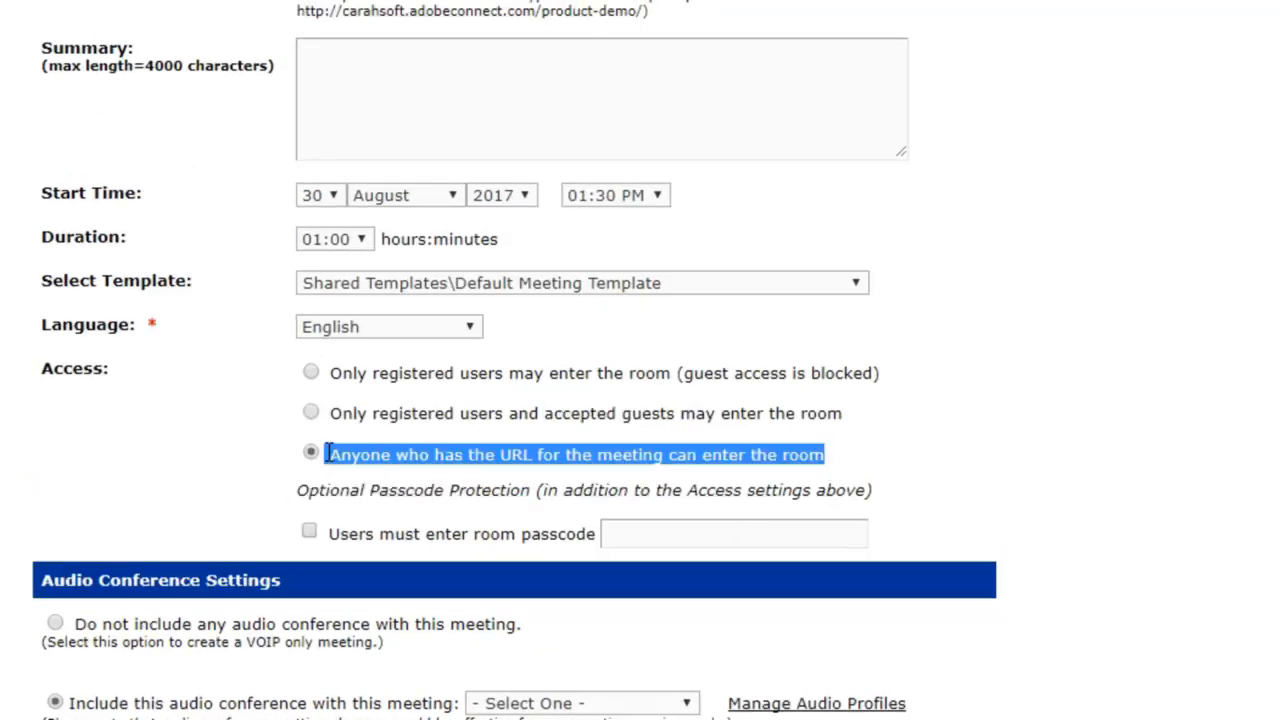
{"action": "scroll", "scroll_direction": "down", "scroll_amount": 3}
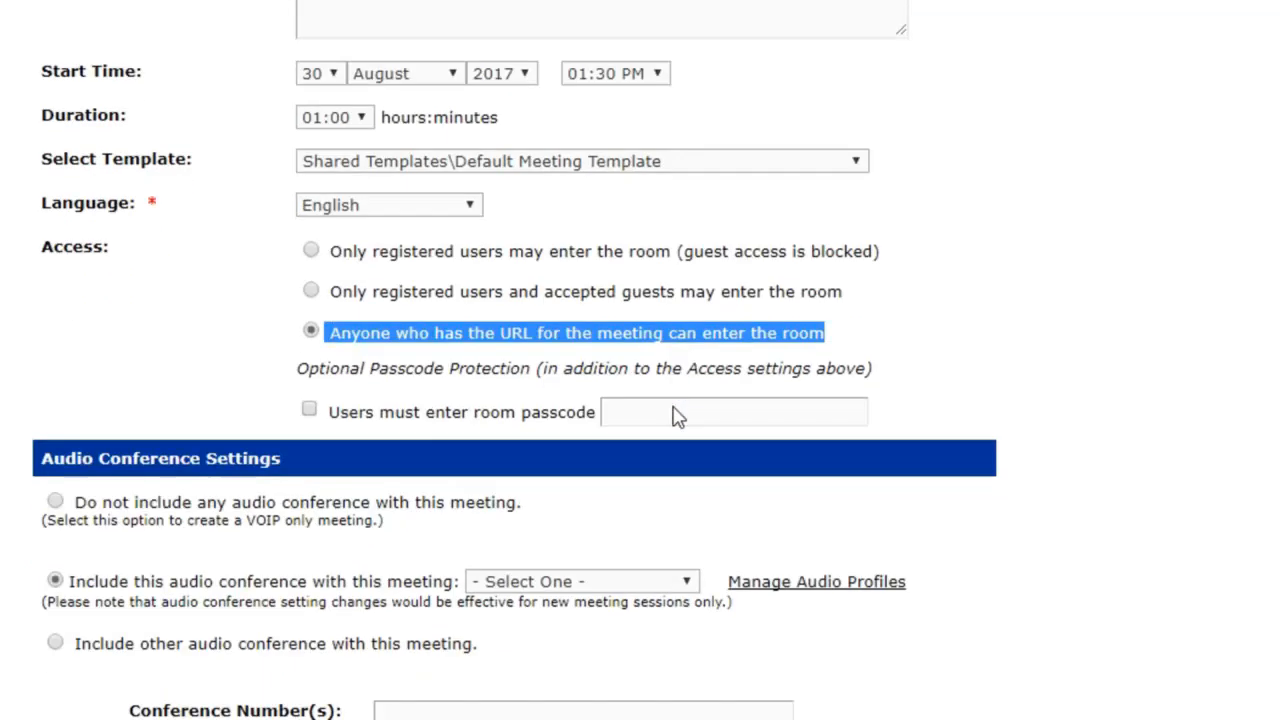
{"action": "mouse_move", "coordinate": [1069, 307]}
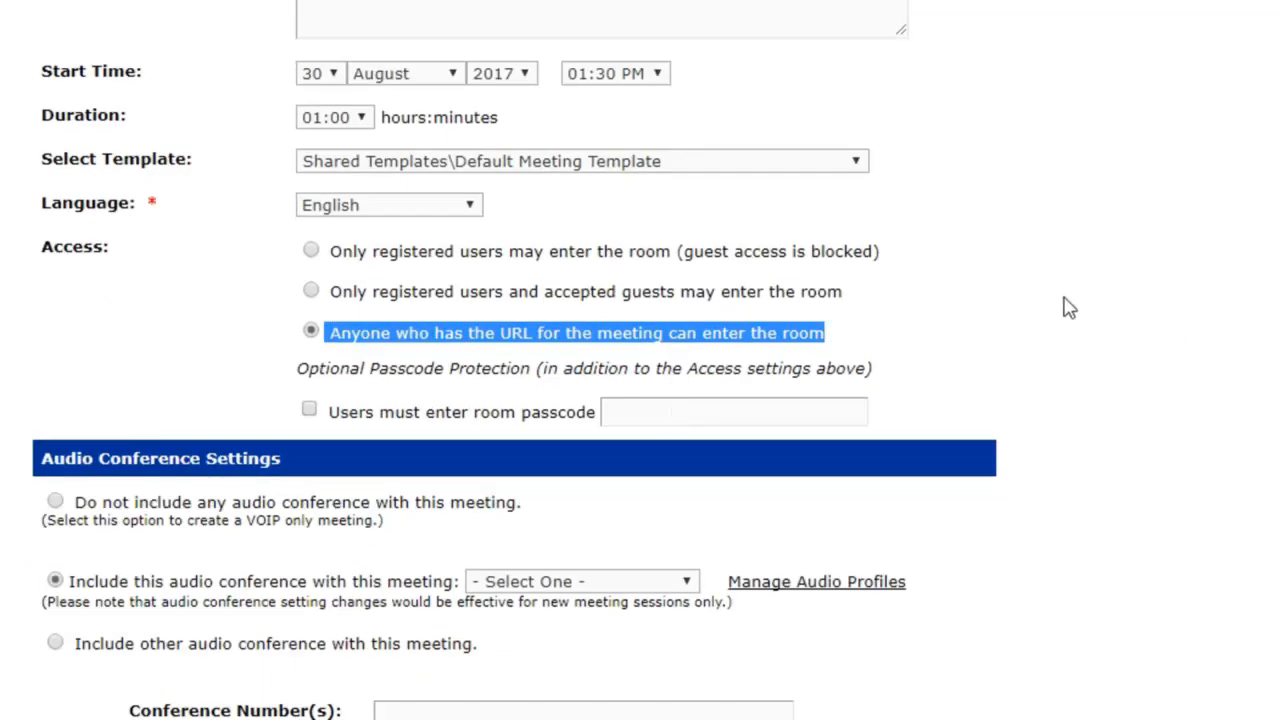
- Tick 'Users must enter room passcode' and focus the empty passcode field
{"action": "left_click", "coordinate": [309, 408]}
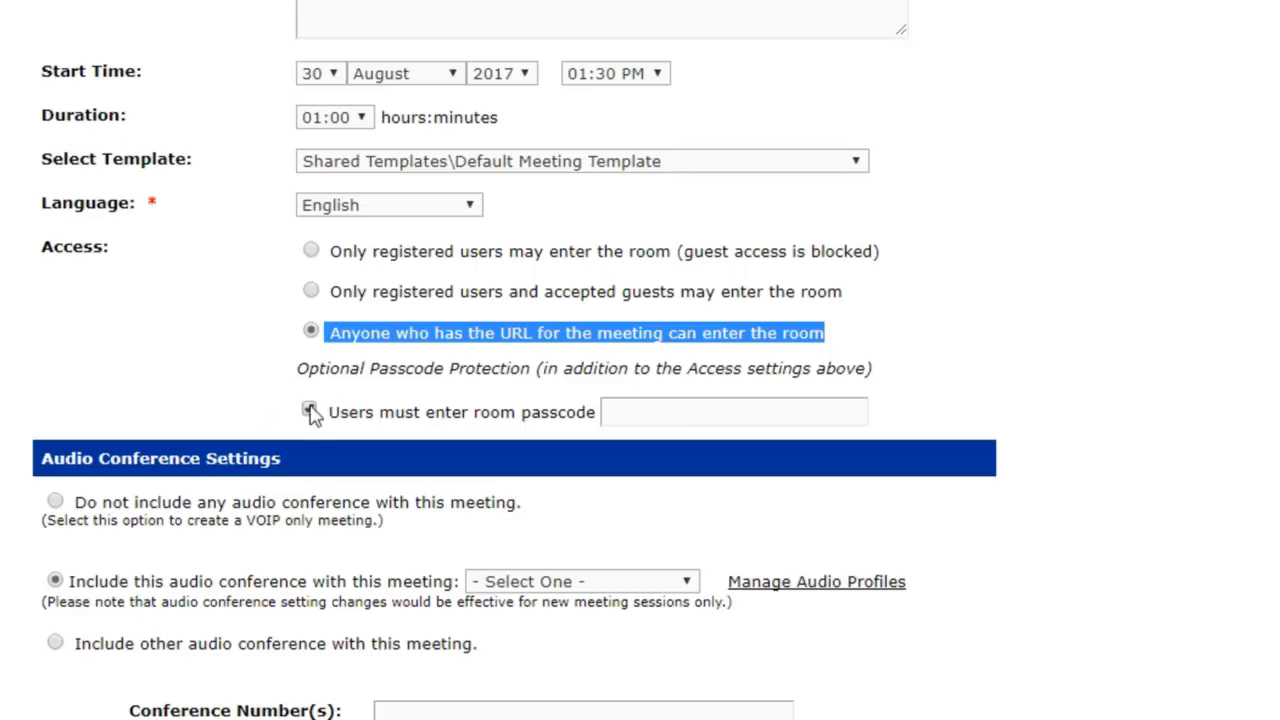
{"action": "left_click", "coordinate": [310, 411]}
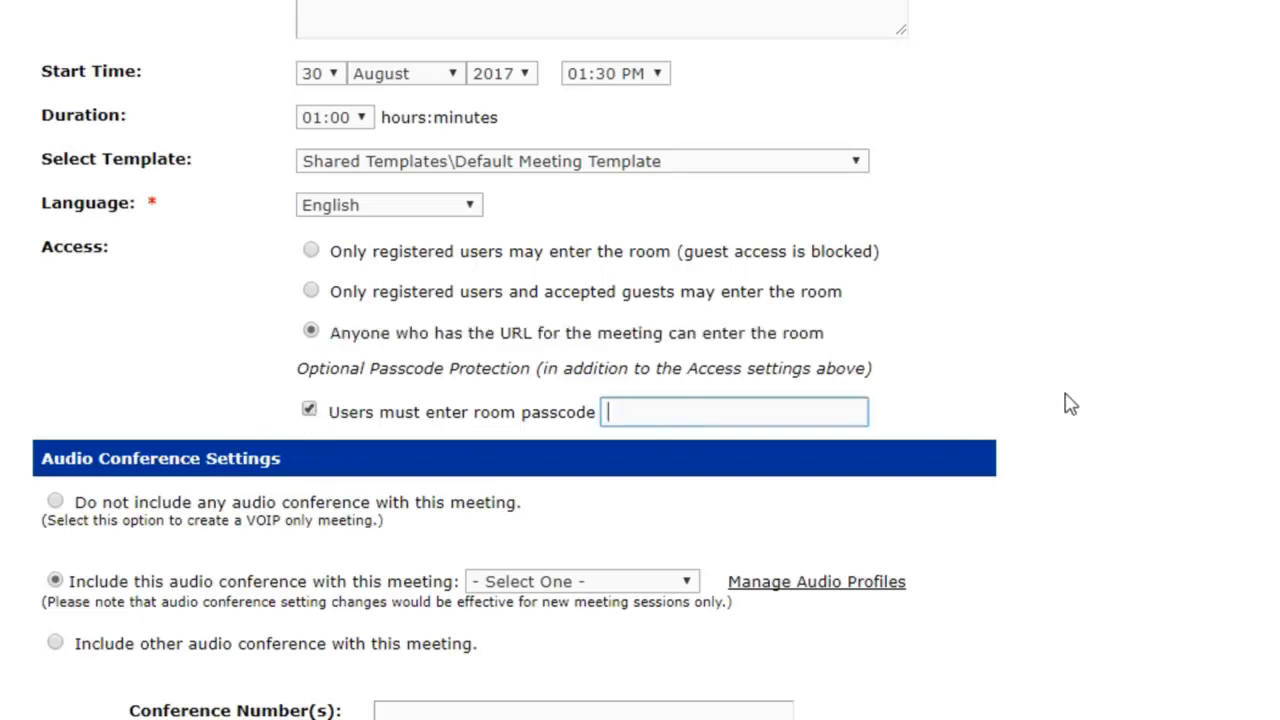
{"action": "mouse_move", "coordinate": [1060, 292]}
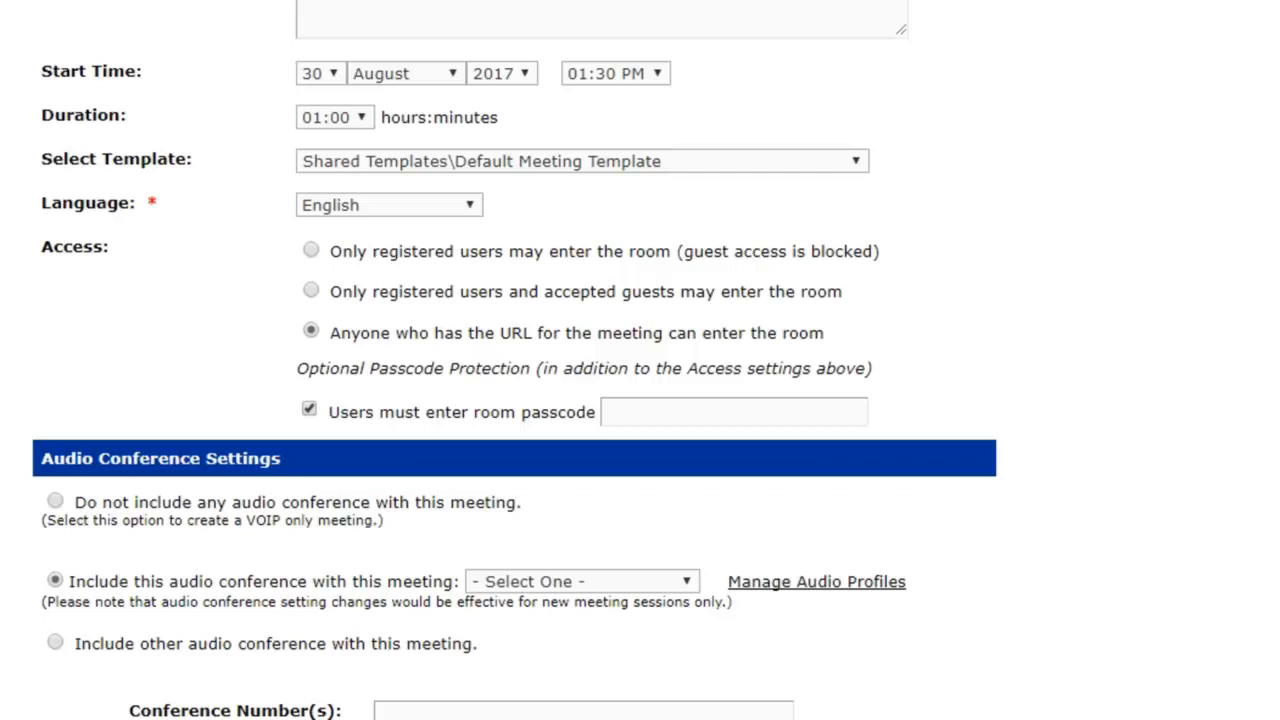
{"action": "scroll", "scroll_direction": "down", "scroll_amount": 3}
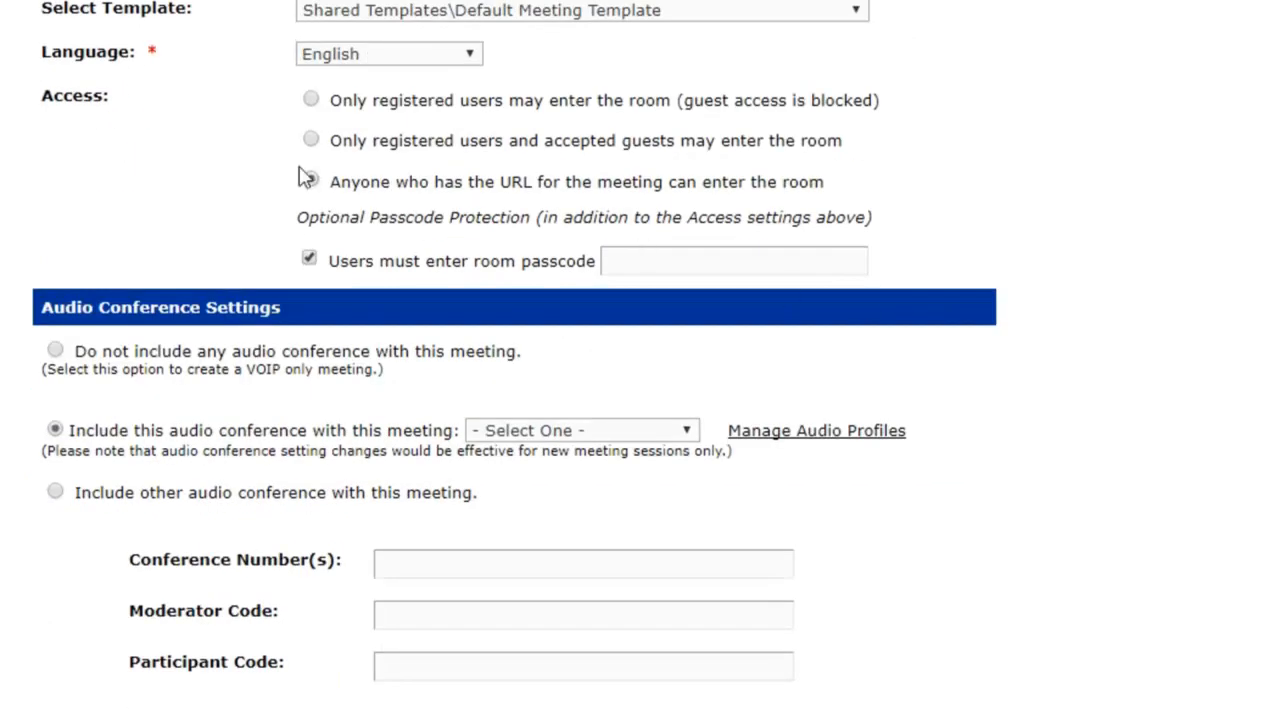
{"action": "left_click", "coordinate": [310, 139]}
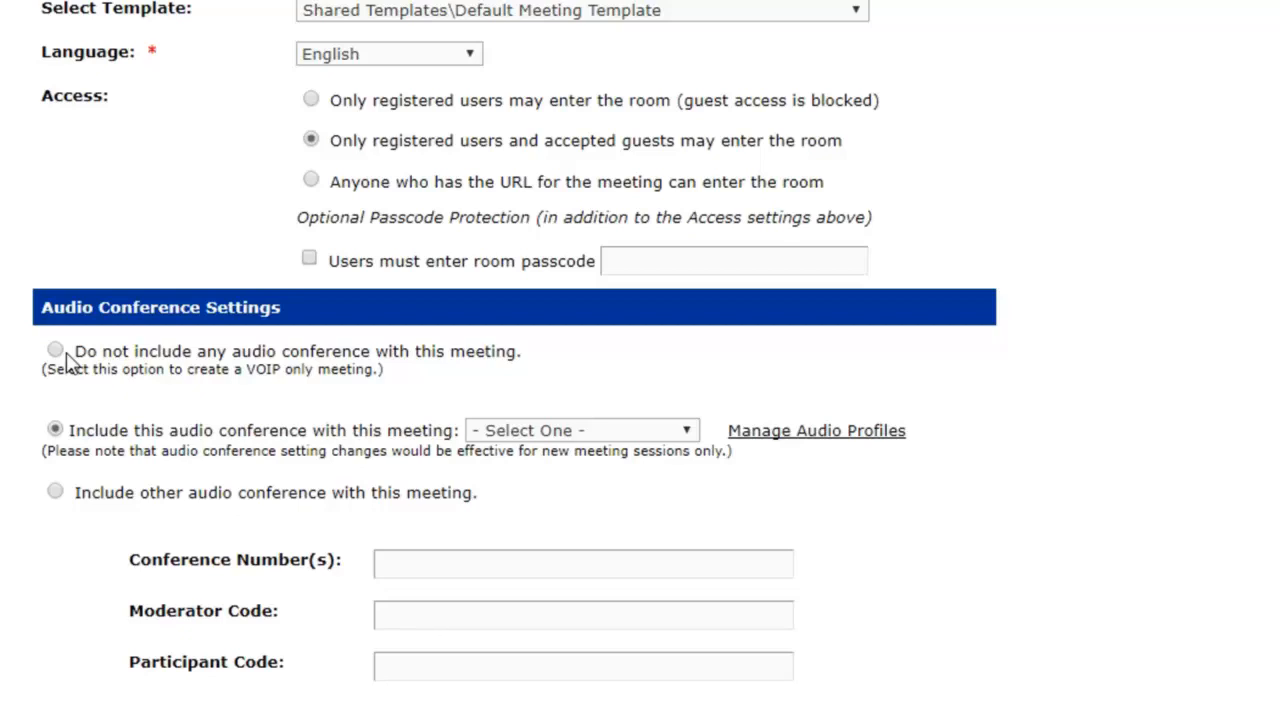
{"action": "left_click_drag", "start_coordinate": [75, 351], "coordinate": [355, 375]}
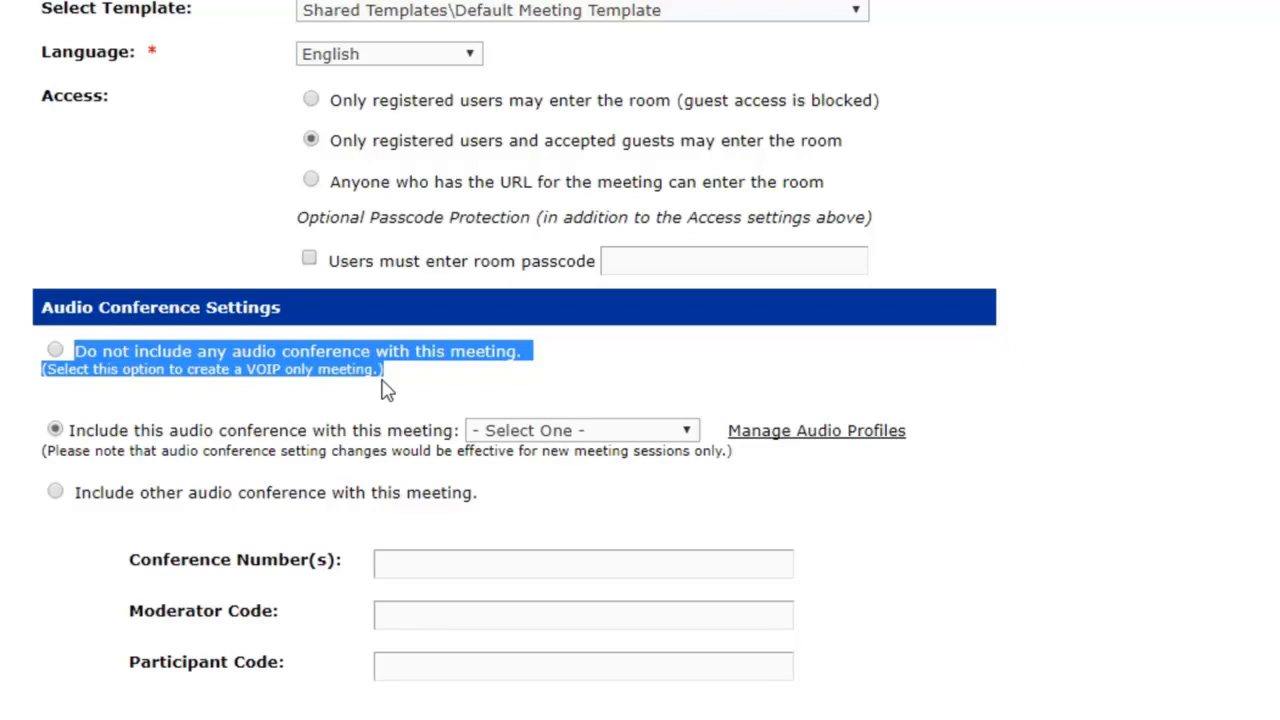
{"action": "mouse_move", "coordinate": [55, 349]}
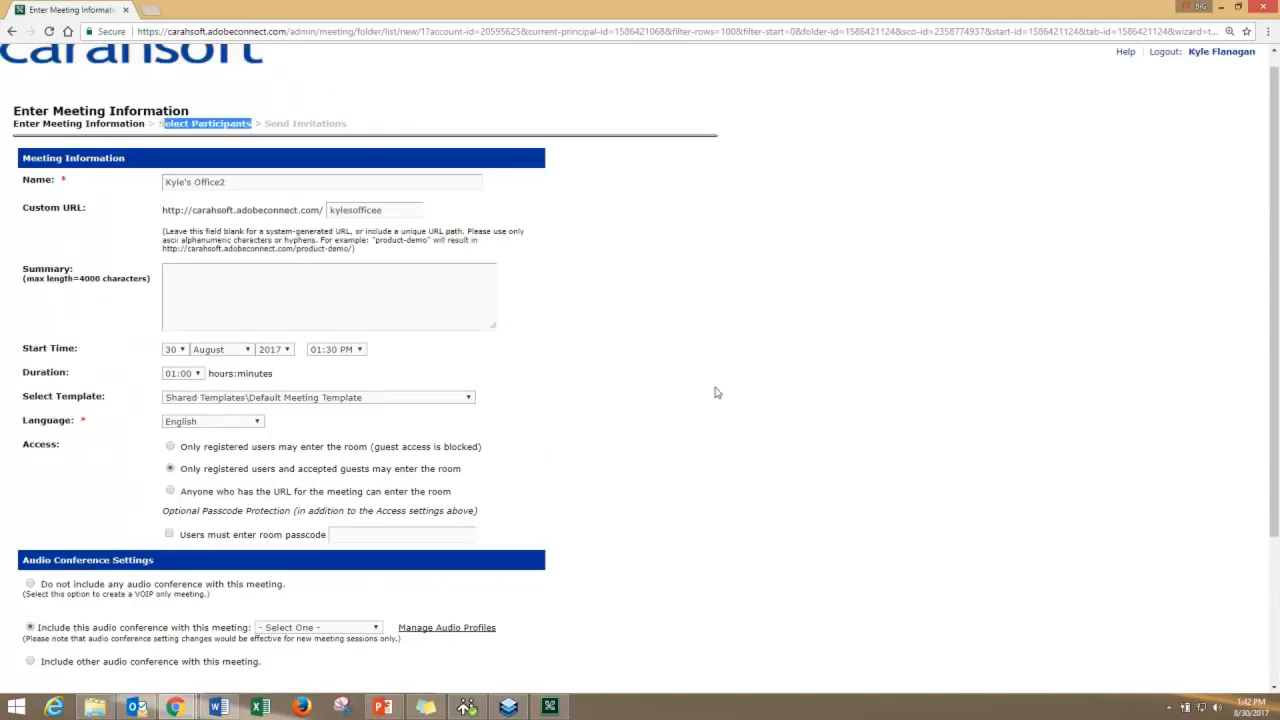
- After Finish reports a missing audio profile, choose 'Do not include any audio conference'
{"action": "scroll", "scroll_direction": "down", "scroll_amount": 3}
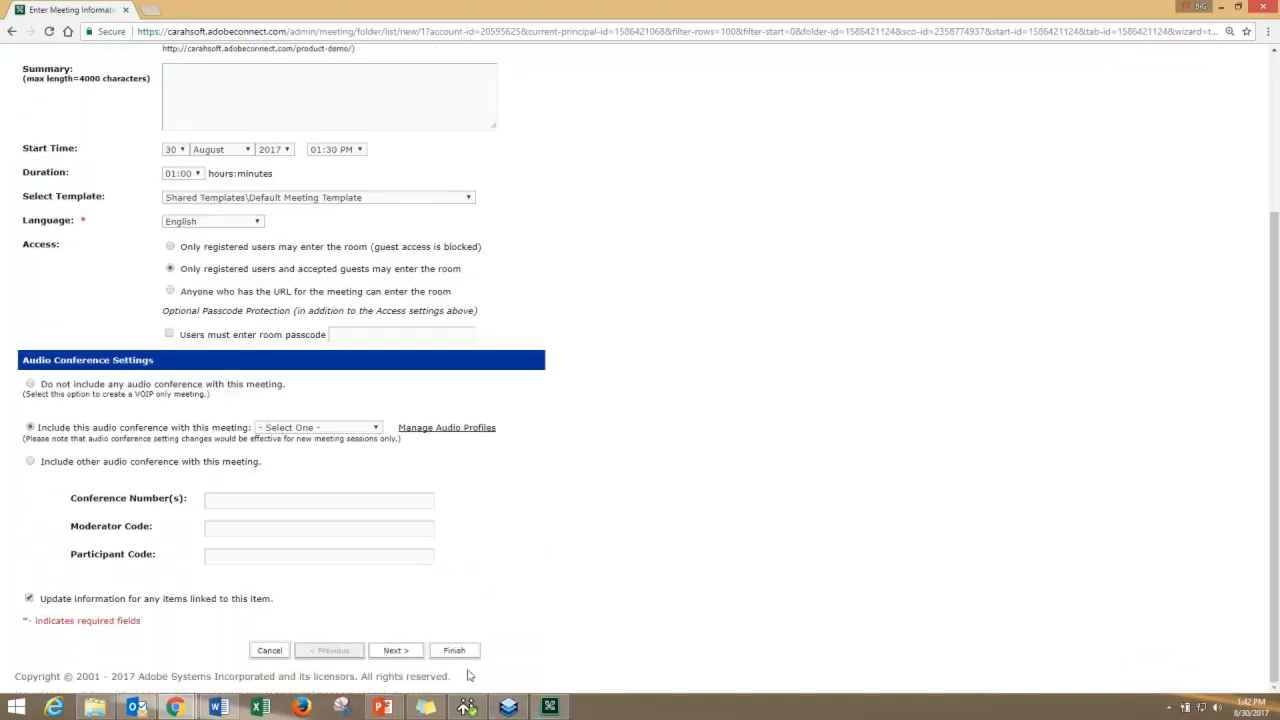
{"action": "mouse_move", "coordinate": [547, 628]}
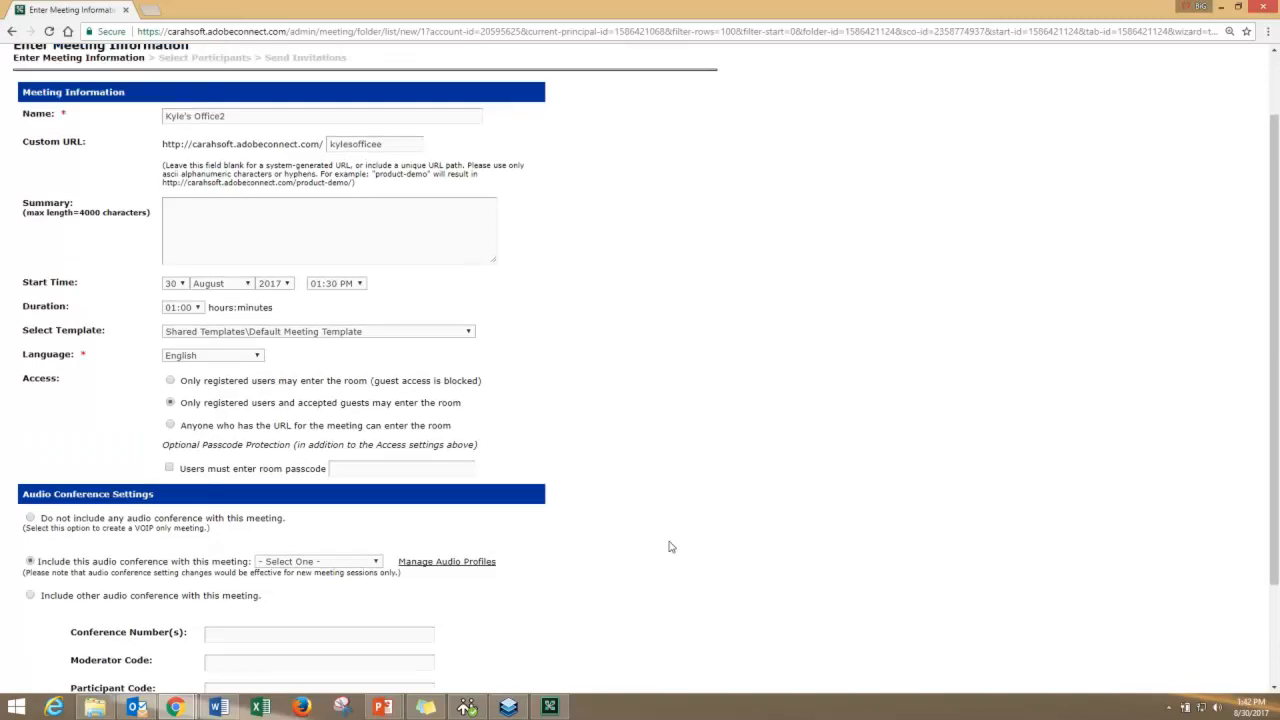
{"action": "scroll", "scroll_direction": "up", "scroll_amount": 3}
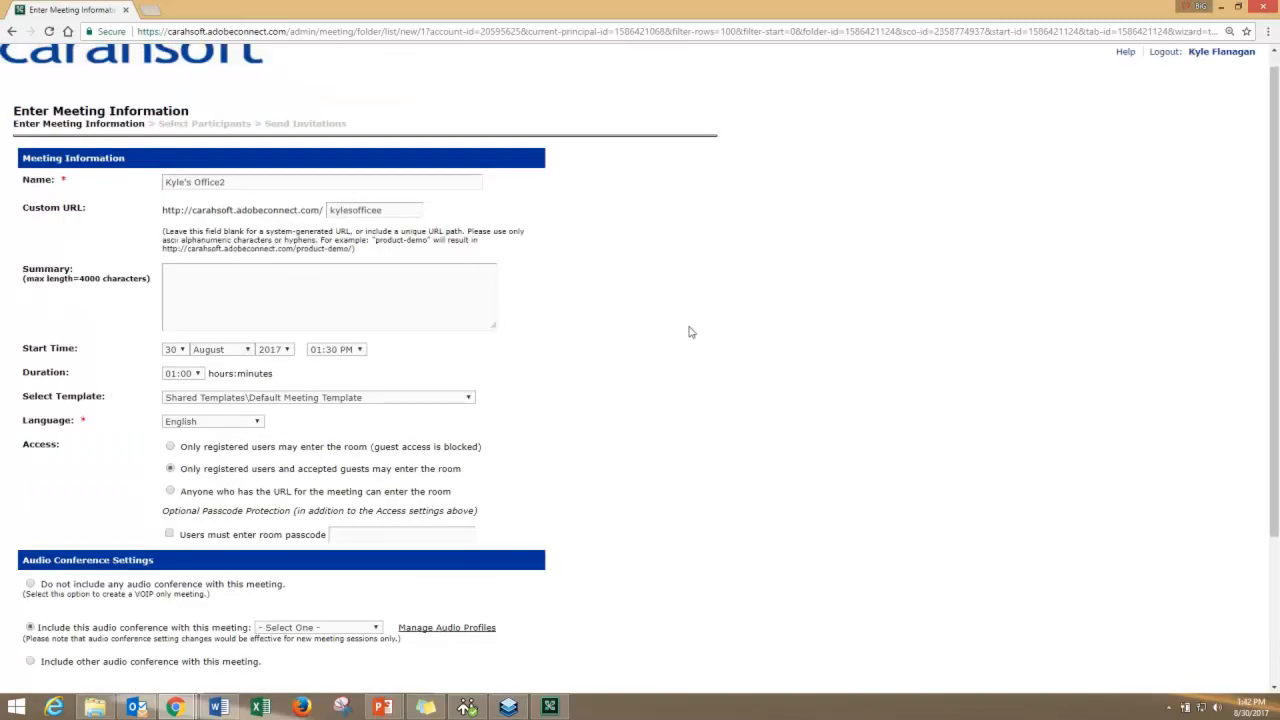
{"action": "scroll", "scroll_direction": "down", "scroll_amount": 3}
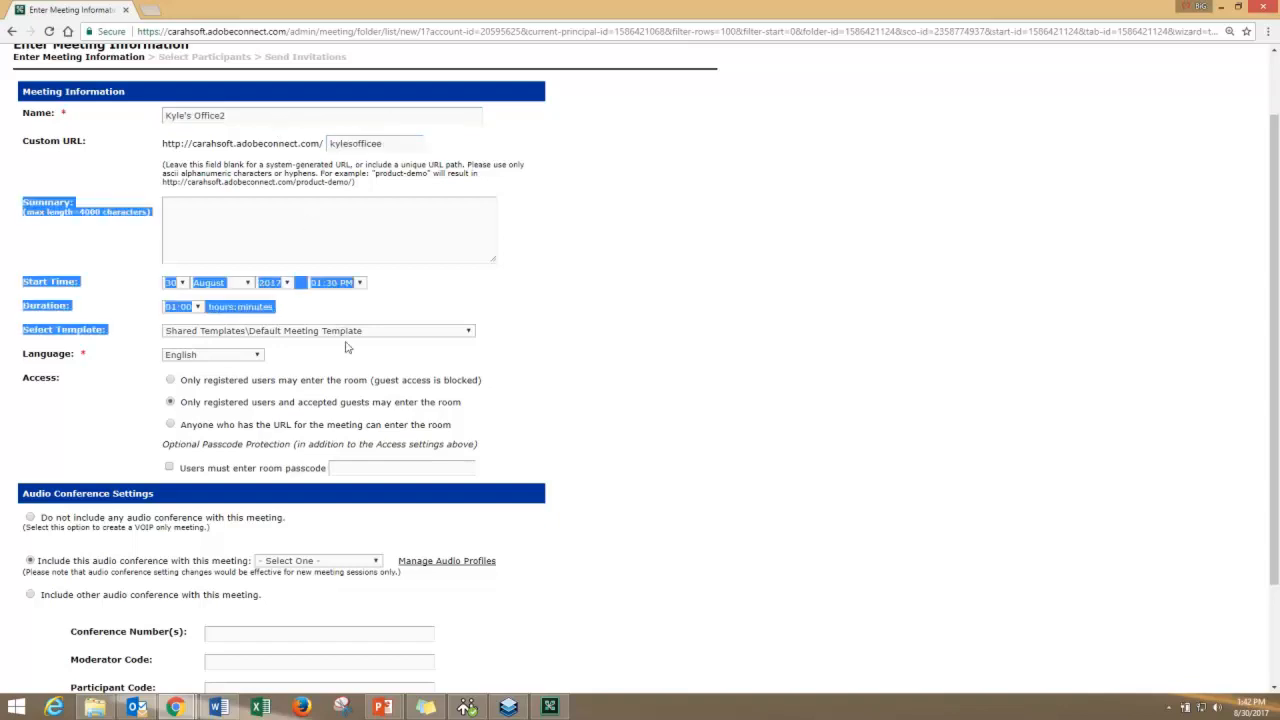
{"action": "scroll", "scroll_direction": "down", "scroll_amount": 3}
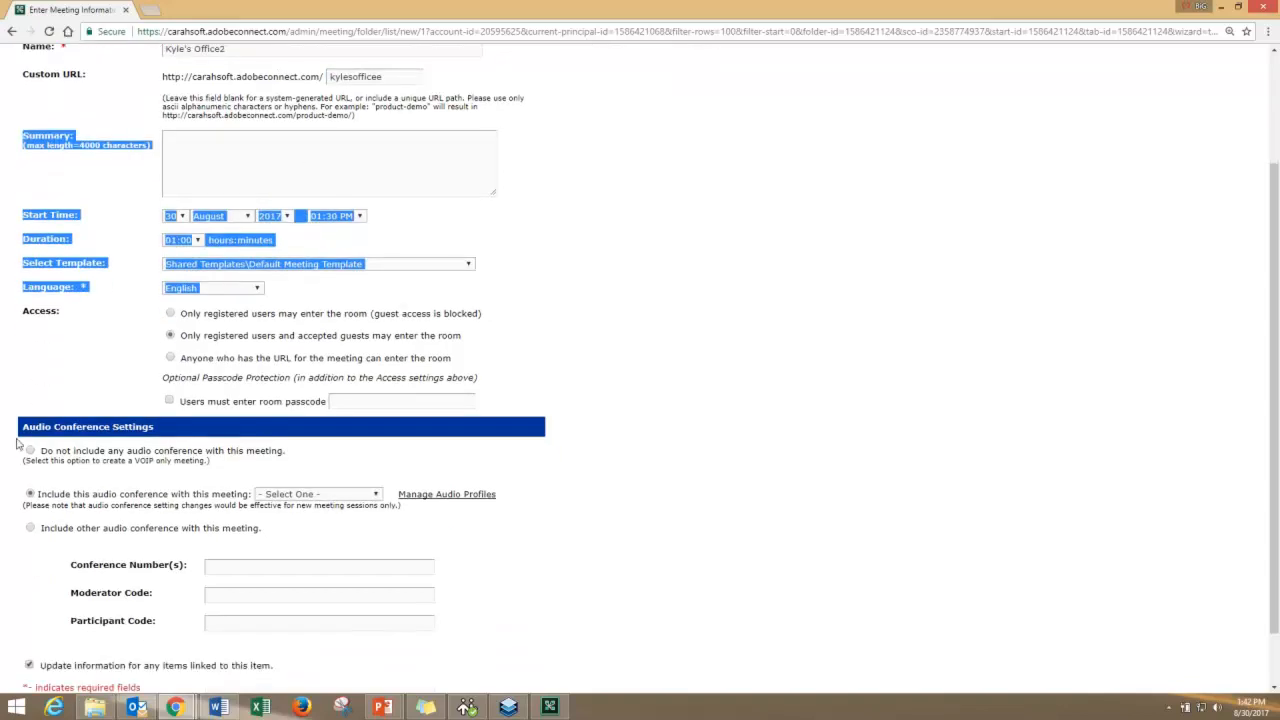
{"action": "scroll", "scroll_direction": "down", "scroll_amount": 3}
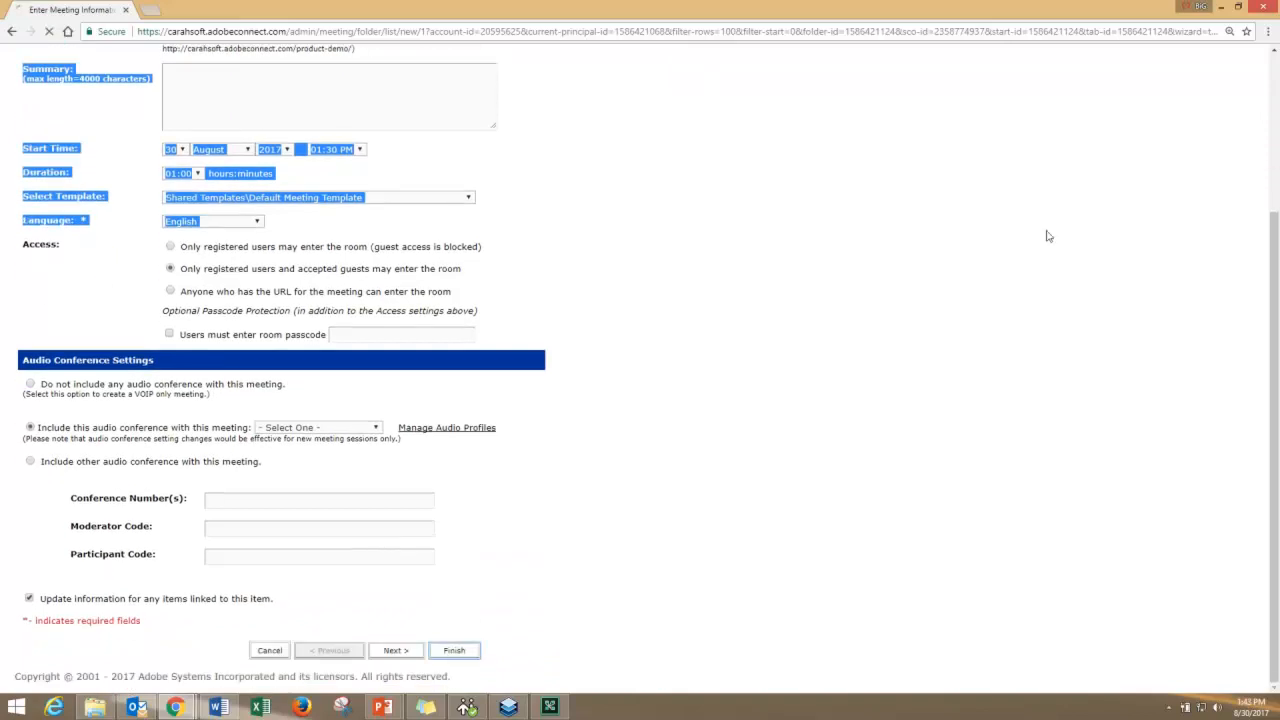
{"action": "left_click", "coordinate": [453, 650]}
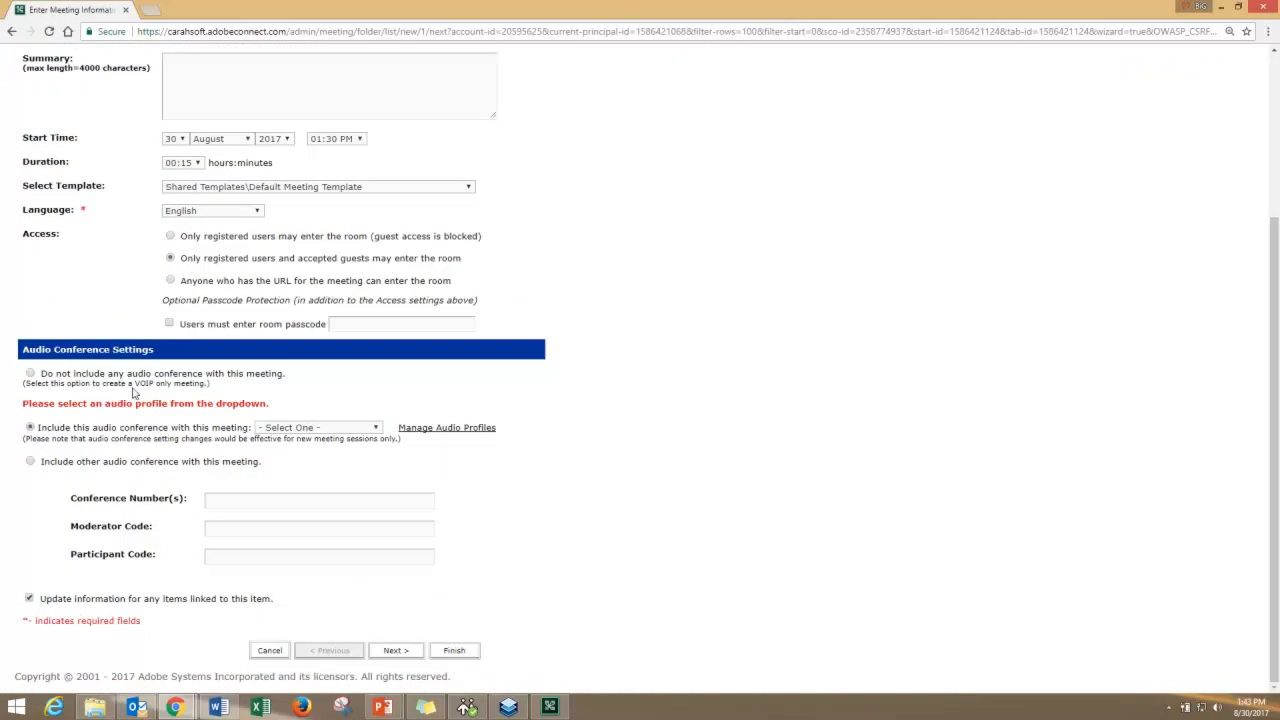
{"action": "left_click", "coordinate": [30, 372]}
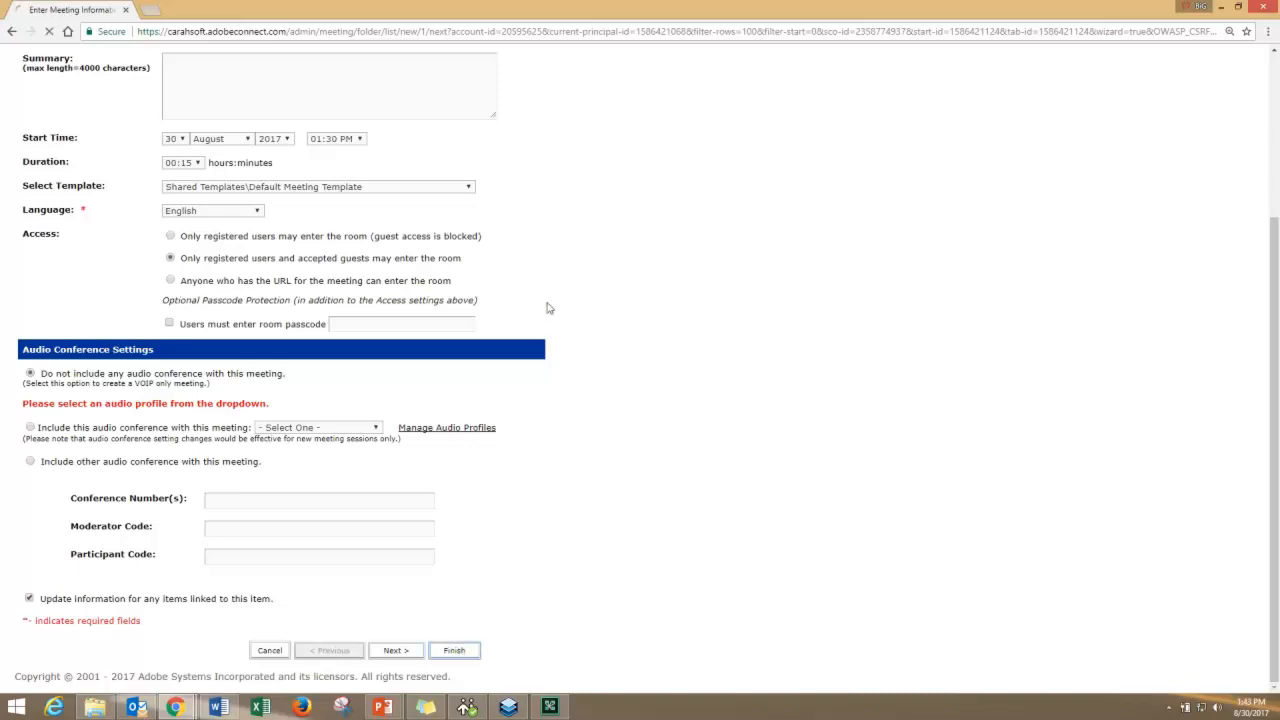
- Save Kyle's Office2, highlight its meeting URL, and reopen Edit Information
{"action": "left_click", "coordinate": [454, 650]}
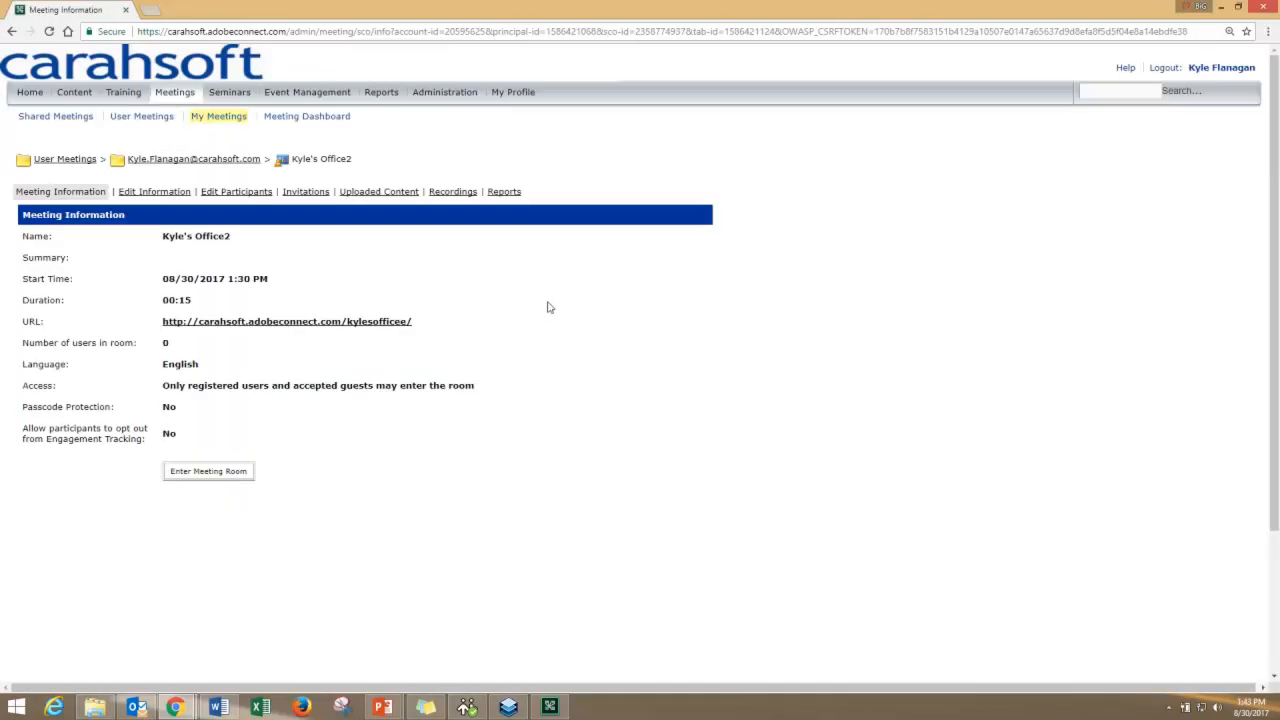
{"action": "left_click_drag", "start_coordinate": [180, 321], "coordinate": [410, 321]}
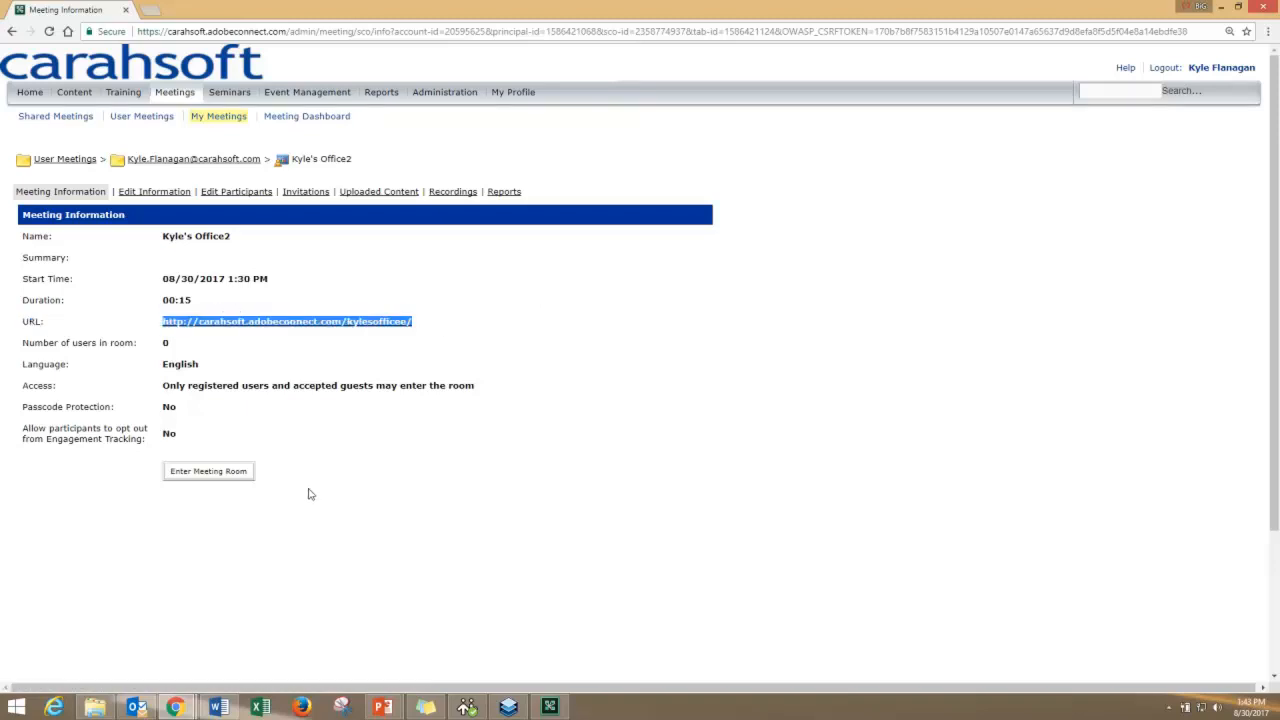
{"action": "mouse_move", "coordinate": [600, 337]}
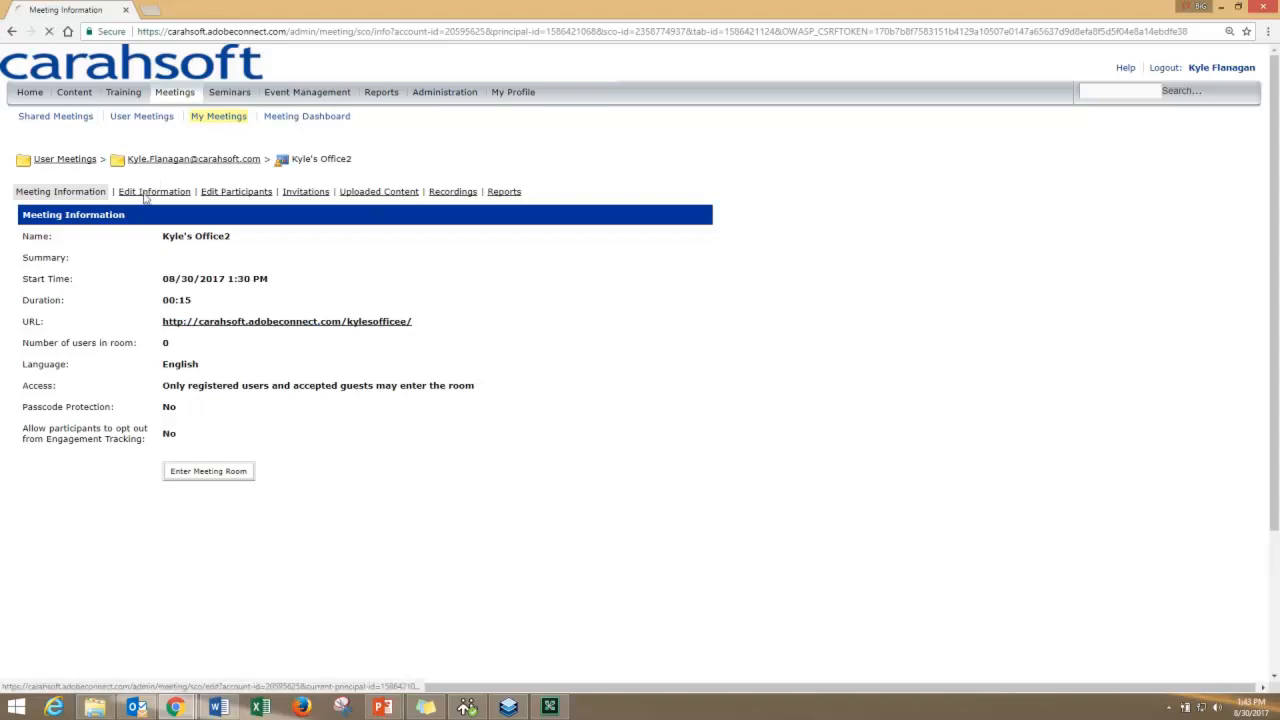
{"action": "left_click", "coordinate": [154, 191]}
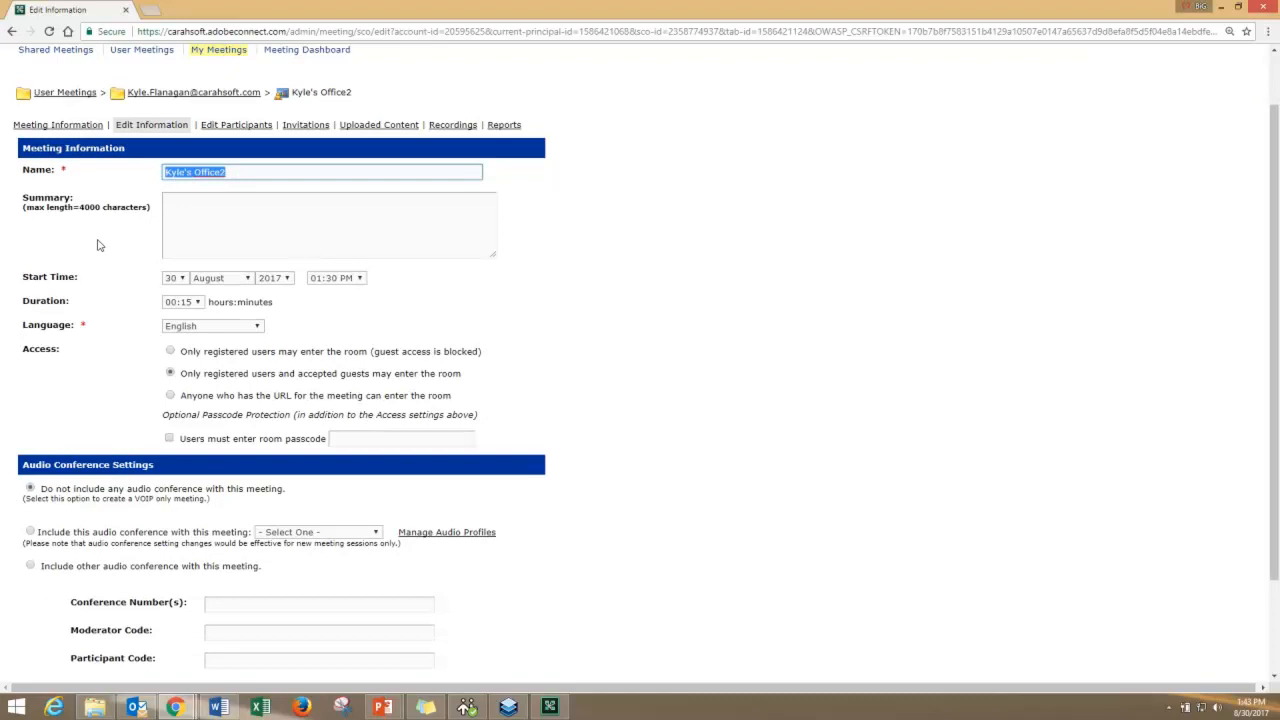
{"action": "mouse_move", "coordinate": [550, 250]}
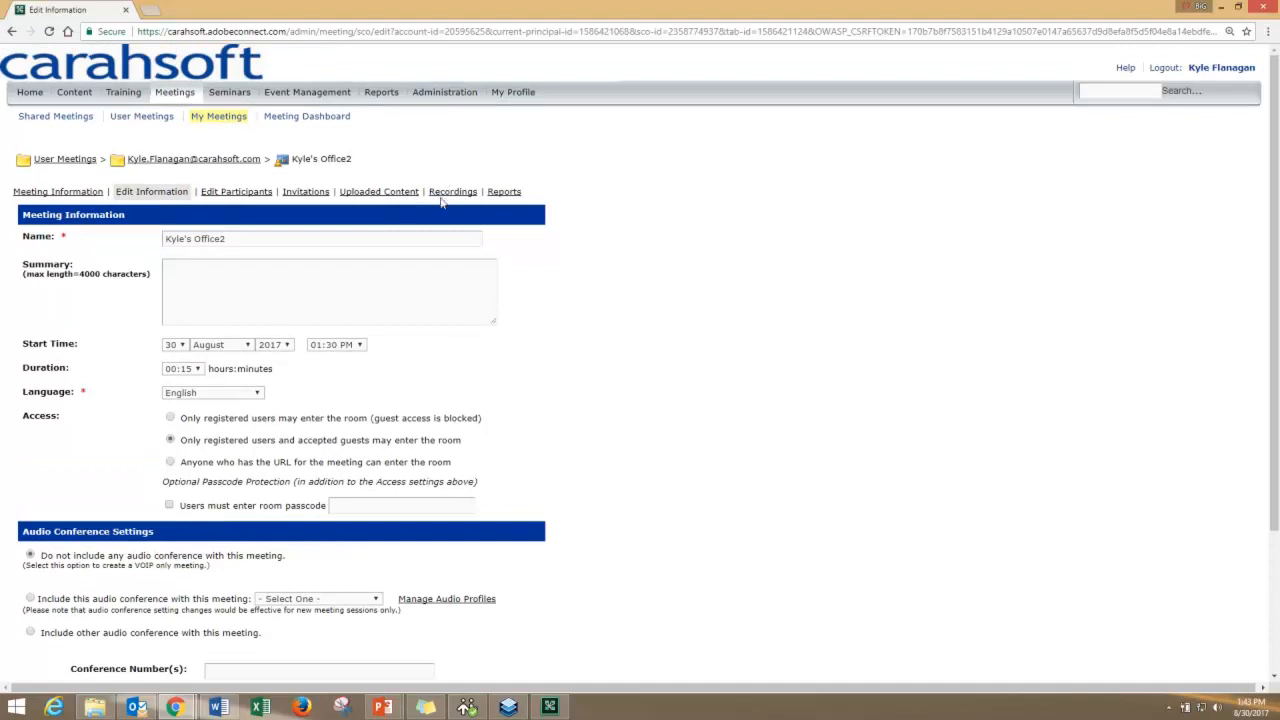
- View the empty Recordings list, then the Reports By Questions and By Sessions pages
{"action": "left_click", "coordinate": [452, 191]}
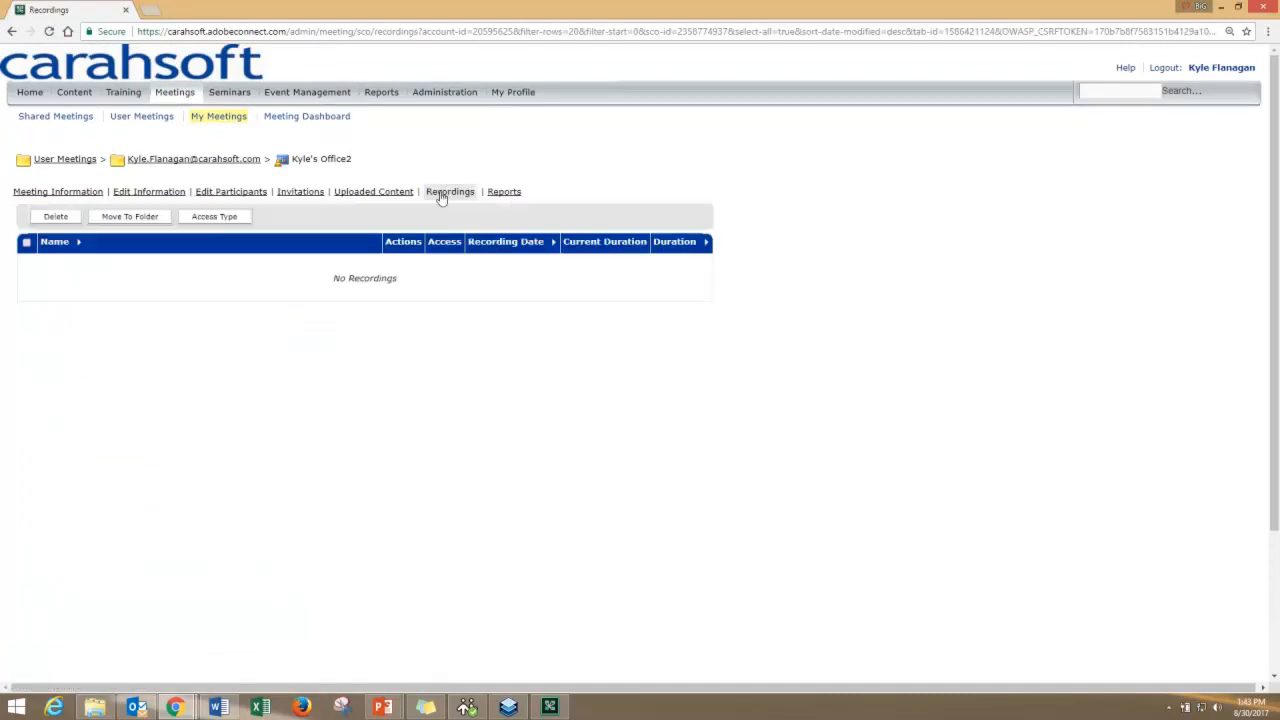
{"action": "mouse_move", "coordinate": [463, 276]}
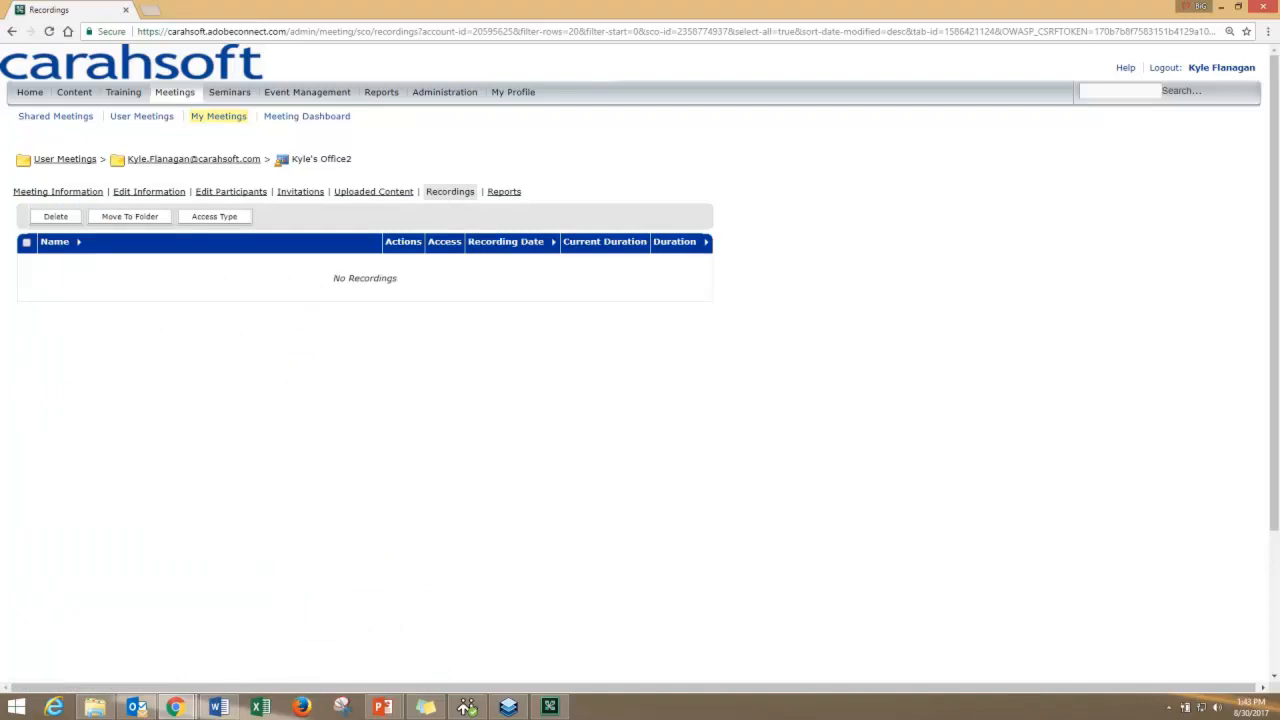
{"action": "mouse_move", "coordinate": [751, 159]}
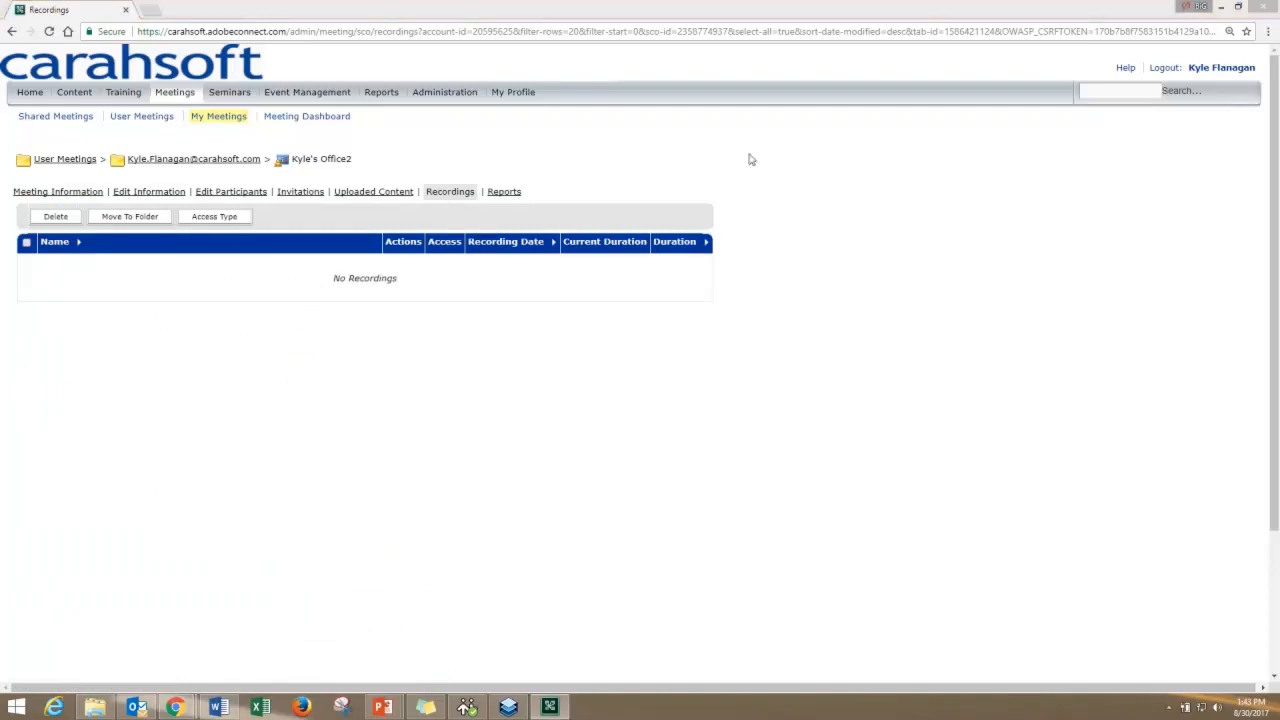
{"action": "left_click", "coordinate": [502, 191]}
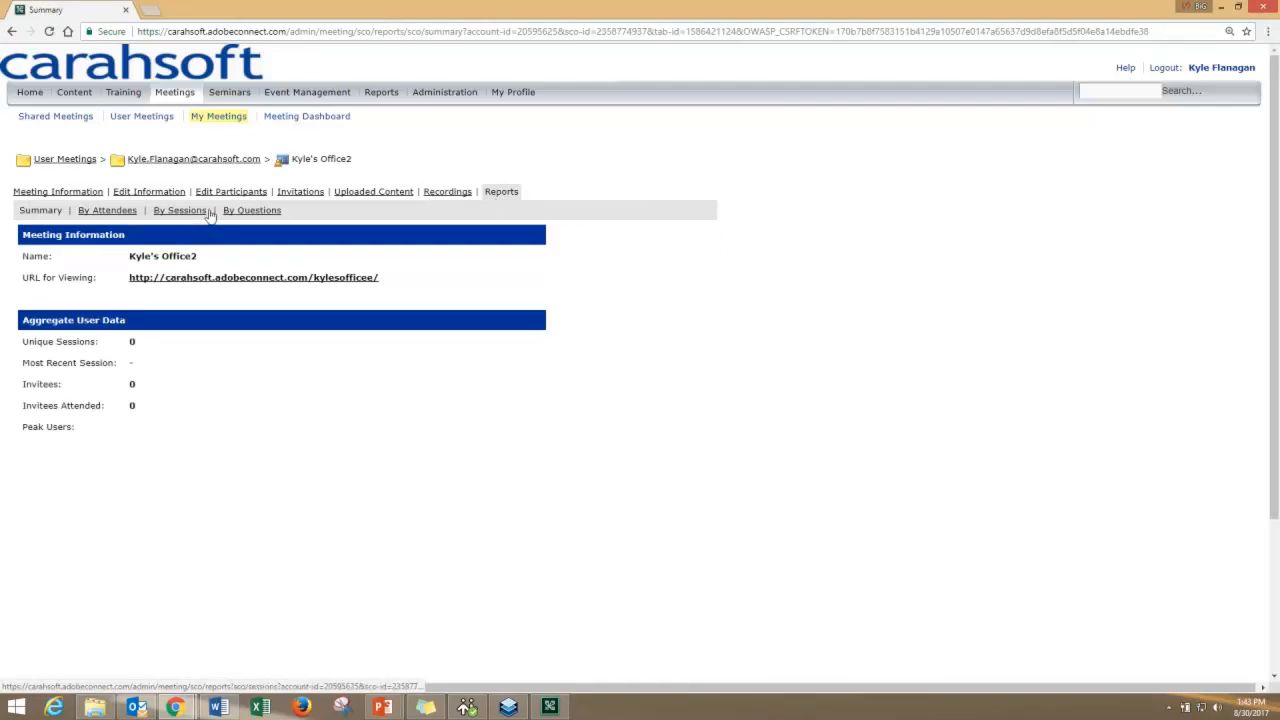
{"action": "left_click", "coordinate": [179, 210]}
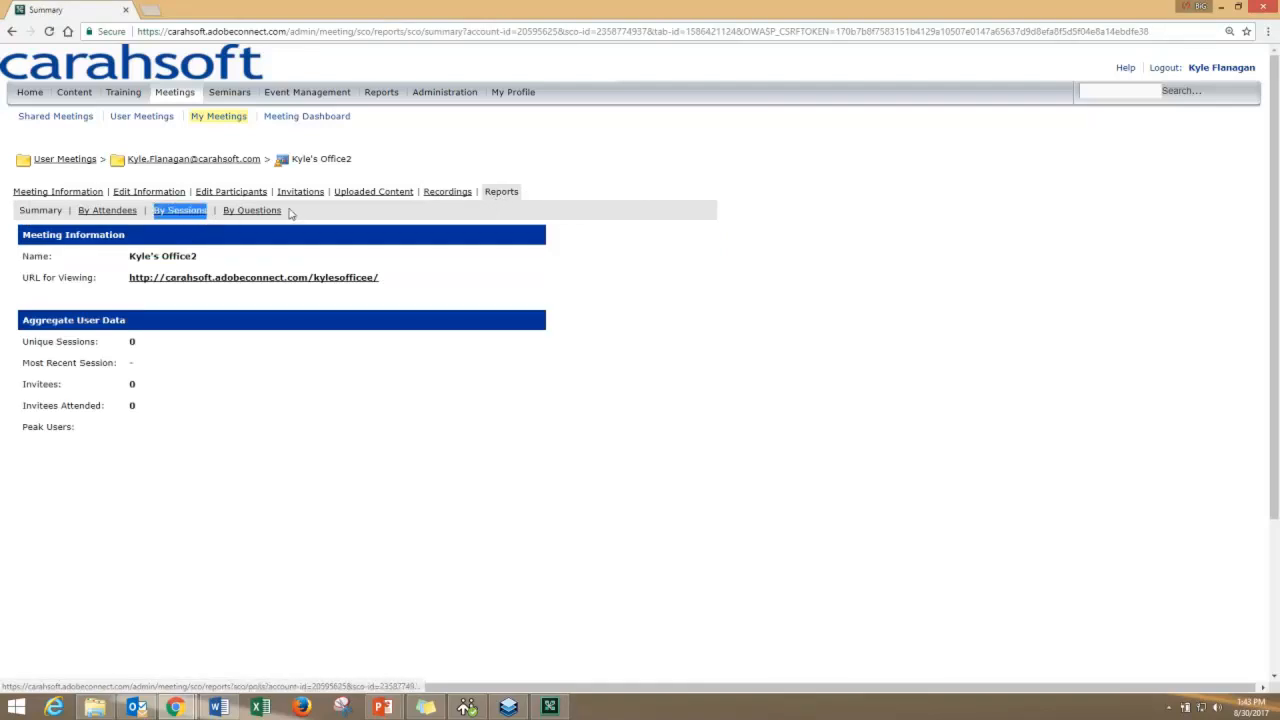
{"action": "left_click", "coordinate": [252, 210]}
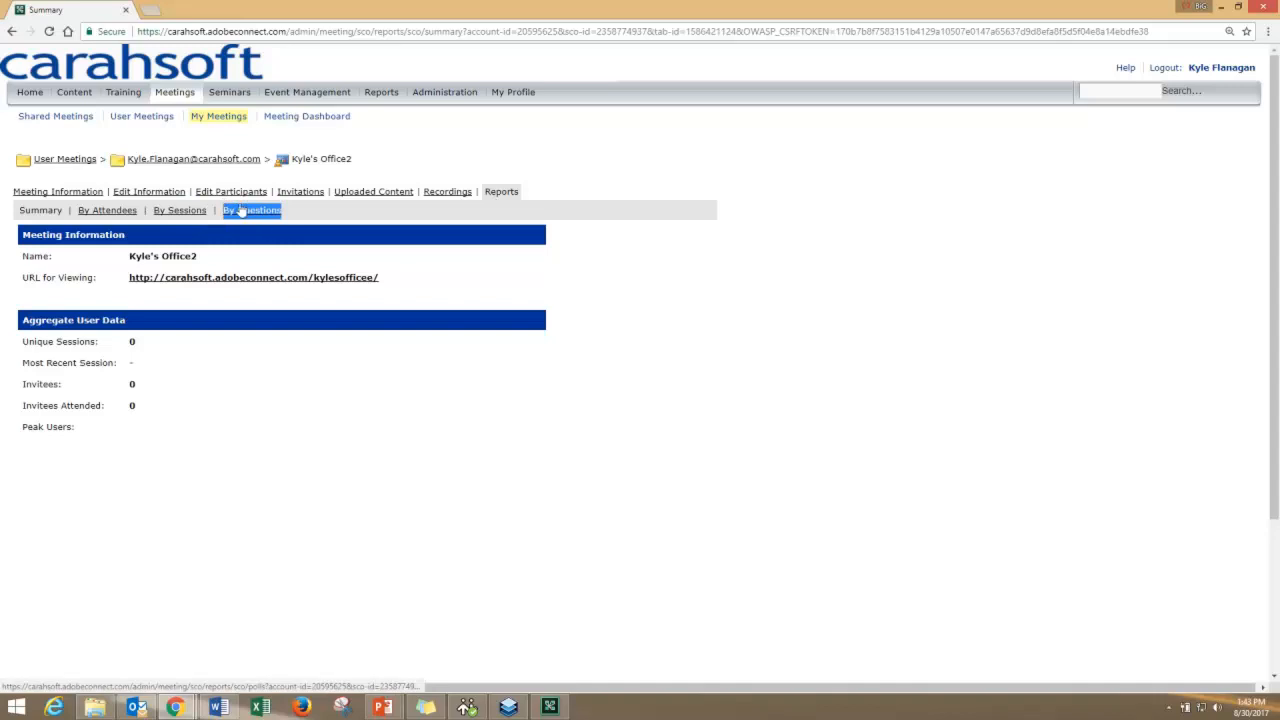
{"action": "left_click", "coordinate": [251, 210]}
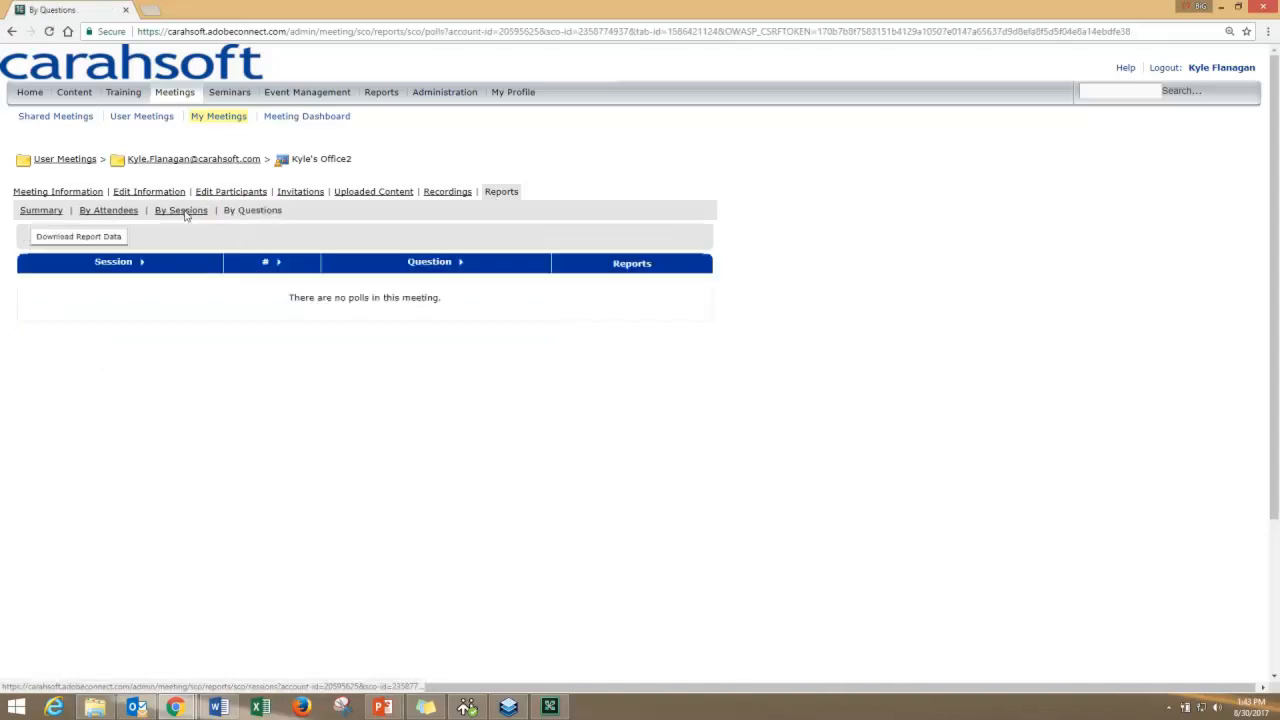
{"action": "left_click", "coordinate": [181, 210]}
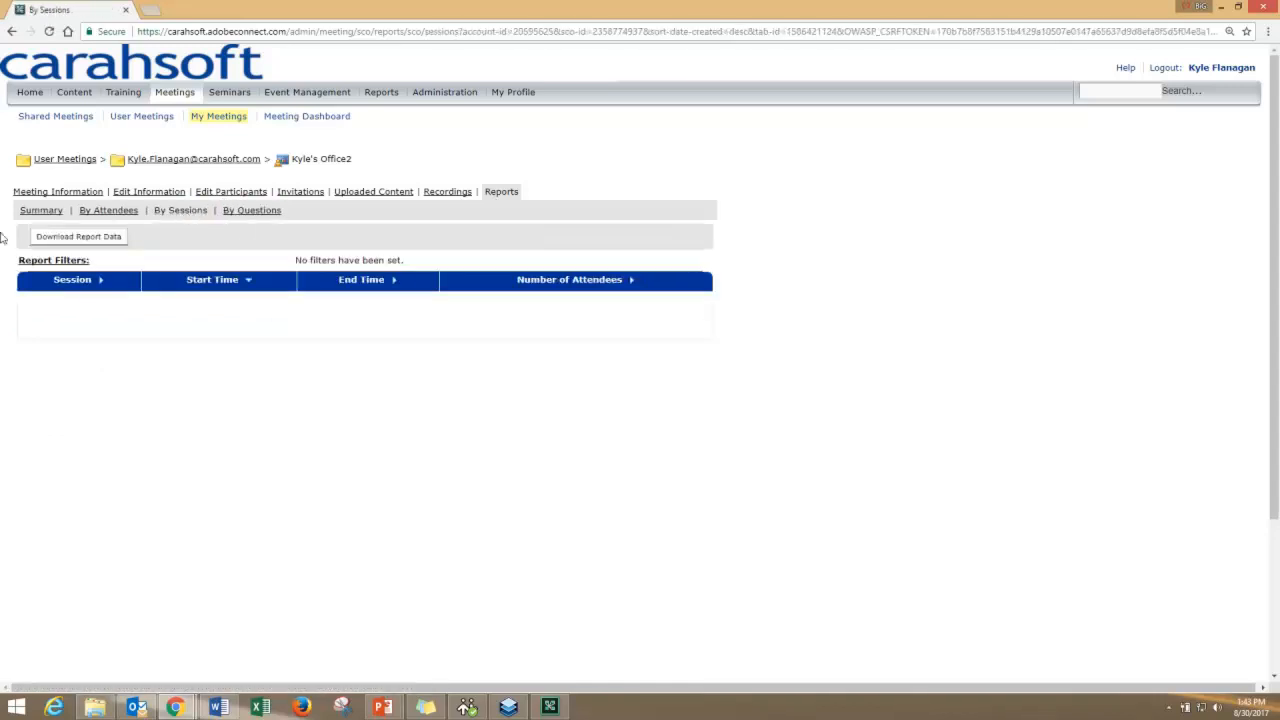